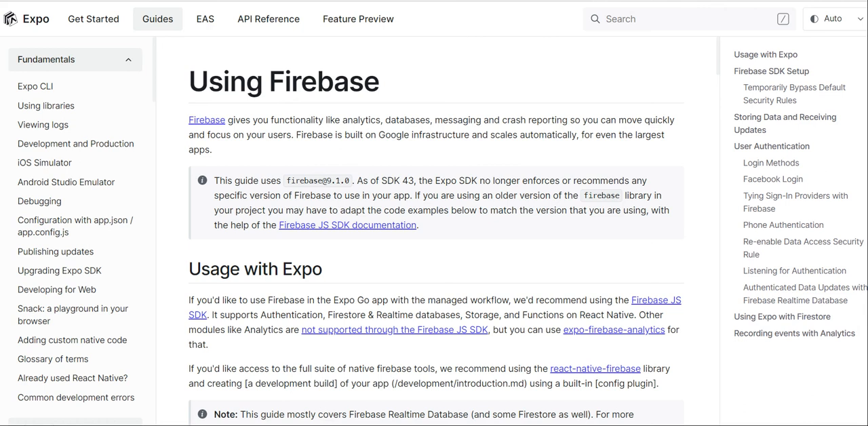
mouse_move(382, 151)
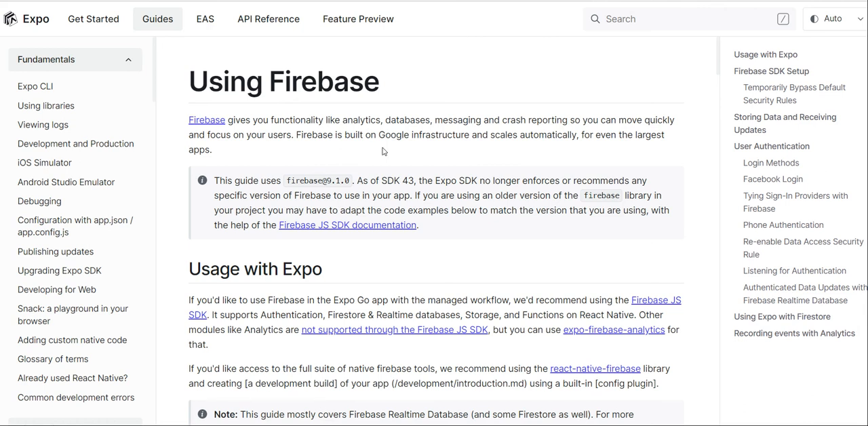
Scroll through the Firebase web setup guide, highlighting the firebase/database import path.
double_click(282, 81)
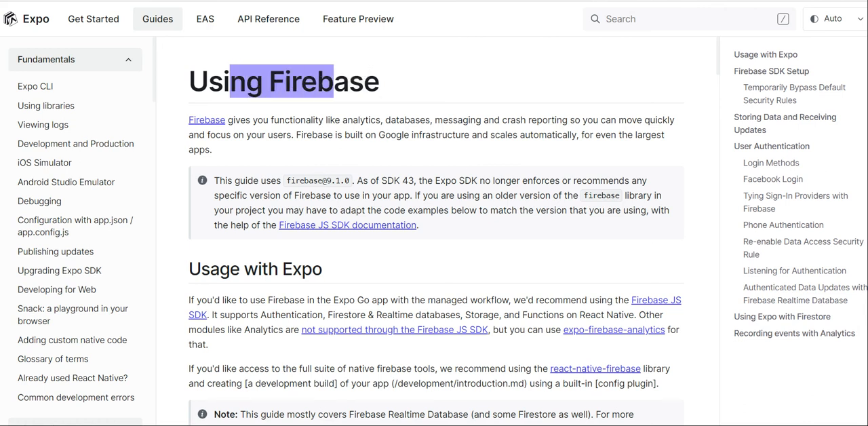
scroll(down, 3)
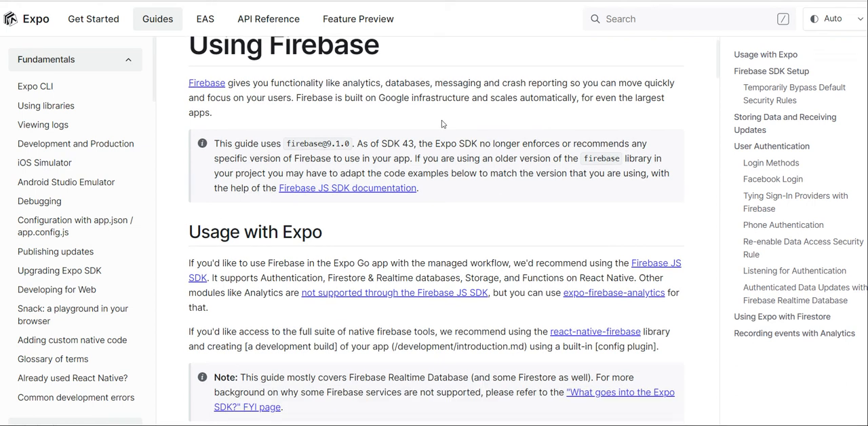
scroll(down, 3)
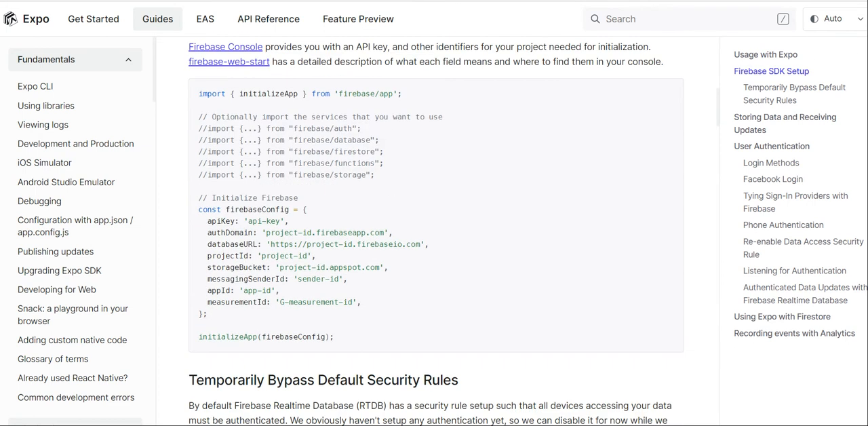
scroll(down, 3)
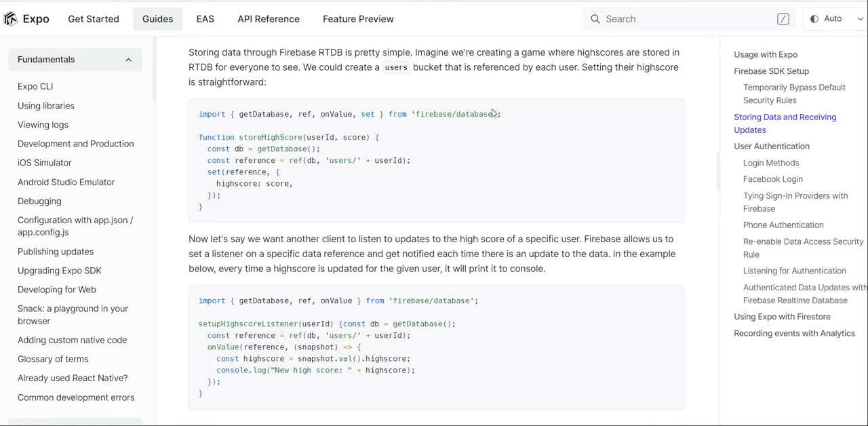
double_click(453, 114)
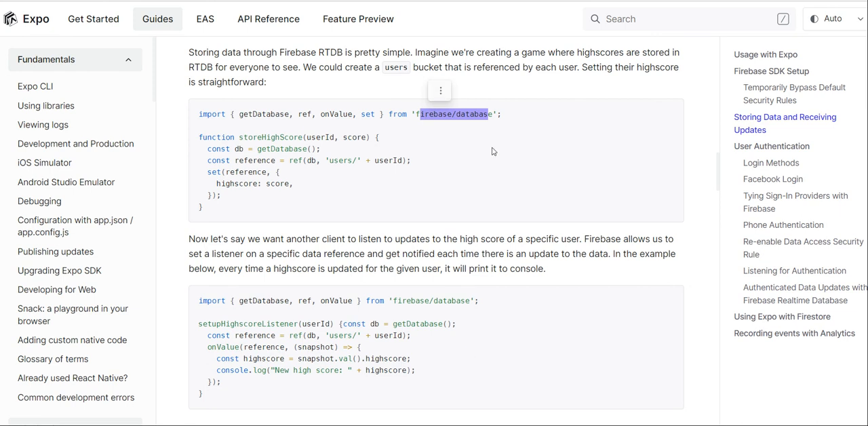
scroll(down, 3)
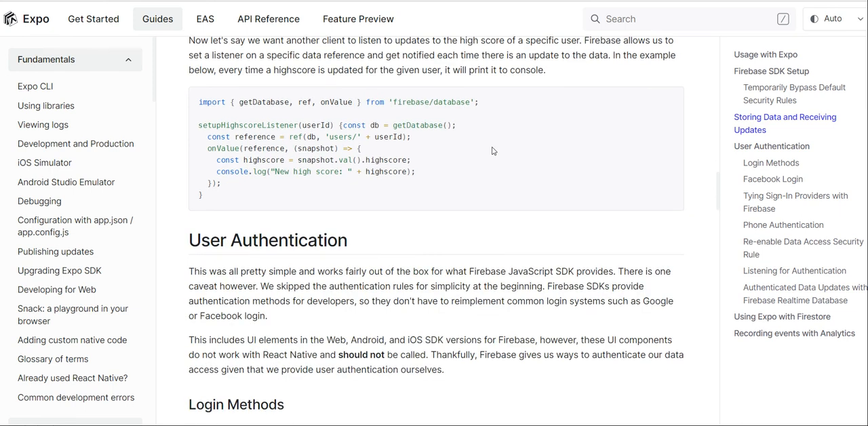
scroll(down, 3)
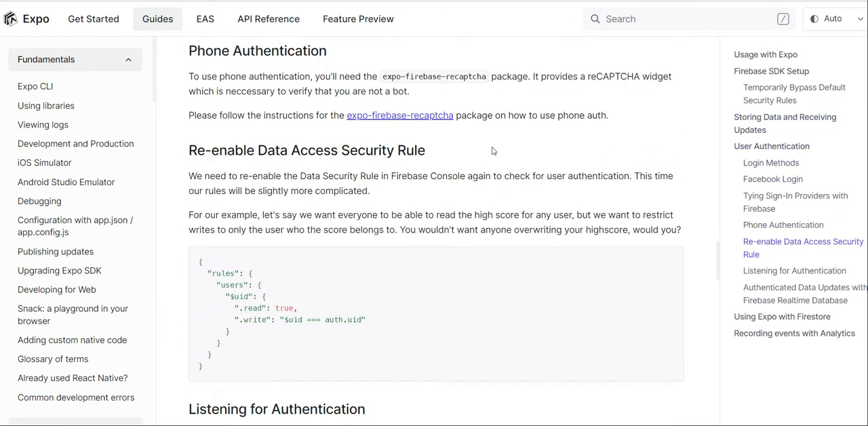
scroll(down, 3)
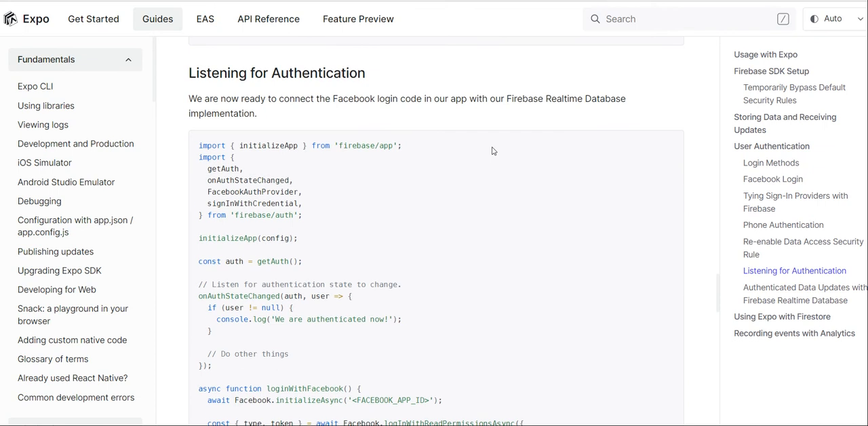
scroll(down, 3)
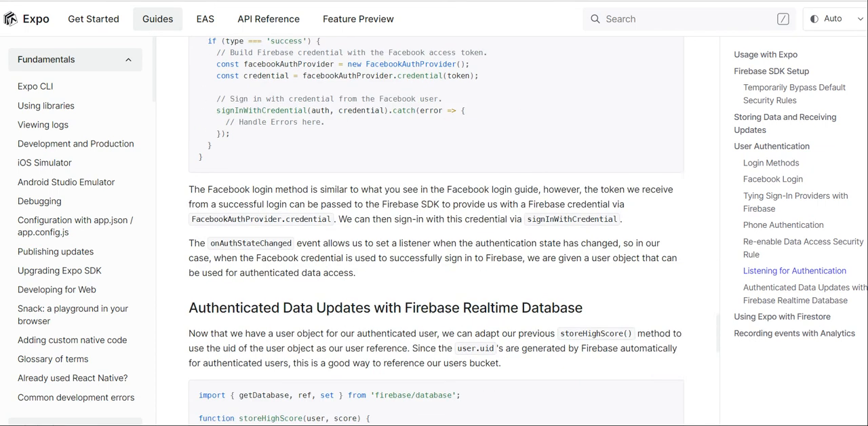
scroll(down, 3)
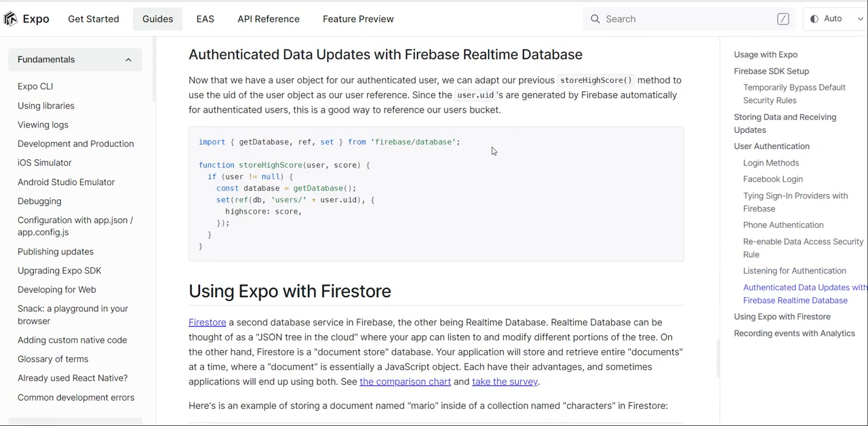
scroll(down, 3)
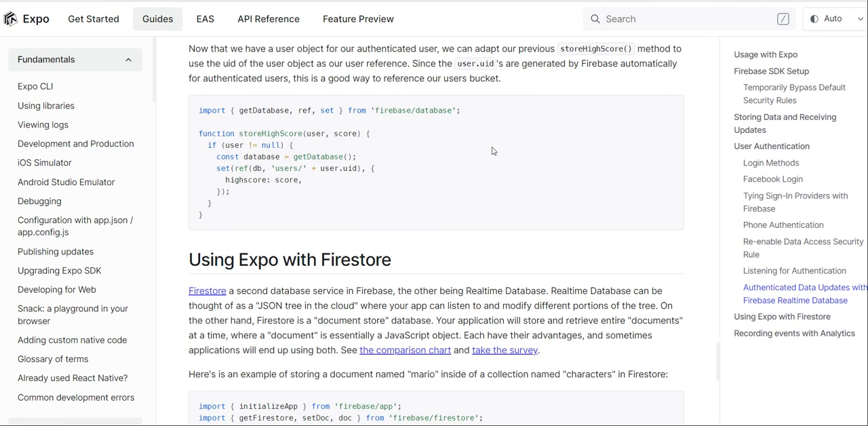
scroll(down, 3)
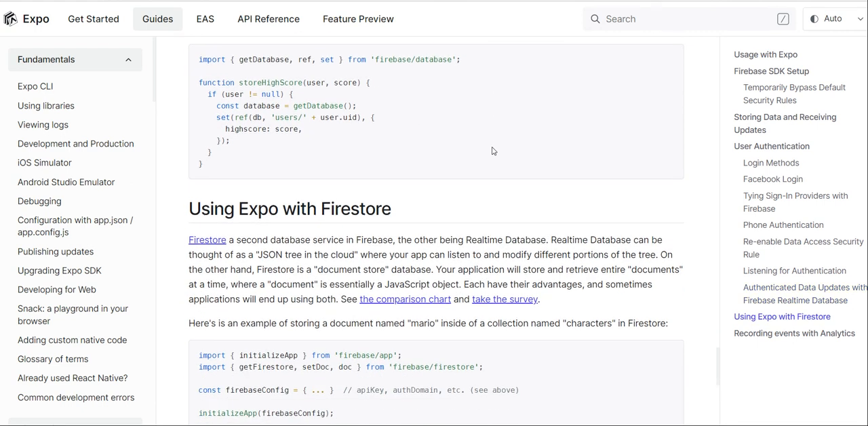
scroll(up, 3)
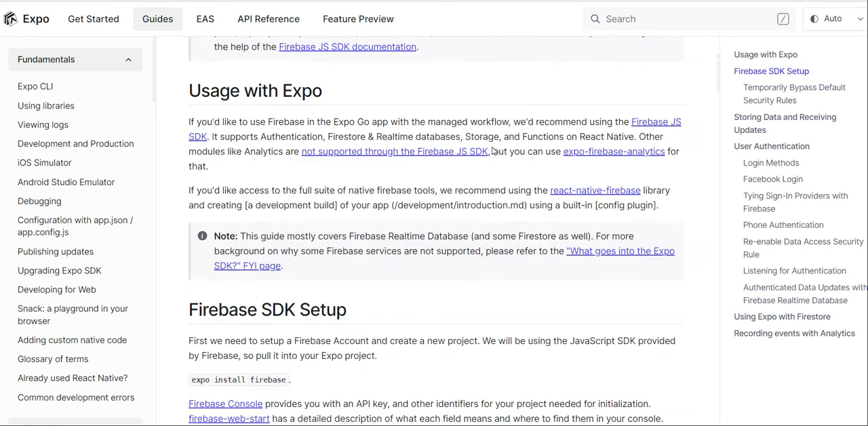
scroll(up, 3)
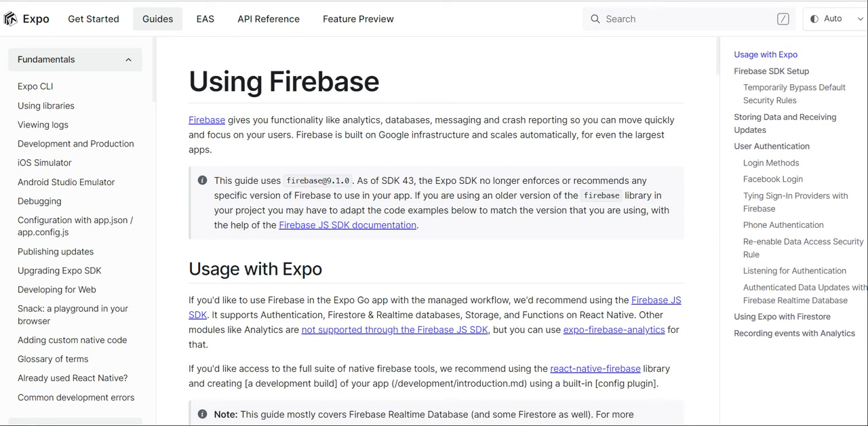
double_click(317, 181)
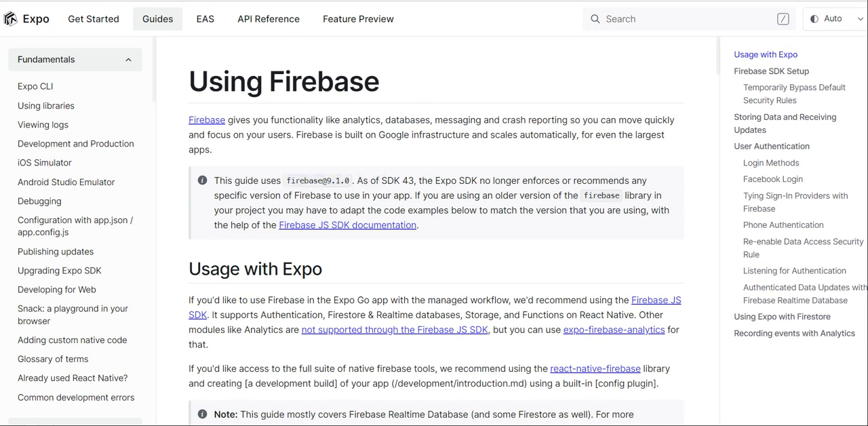
mouse_move(376, 242)
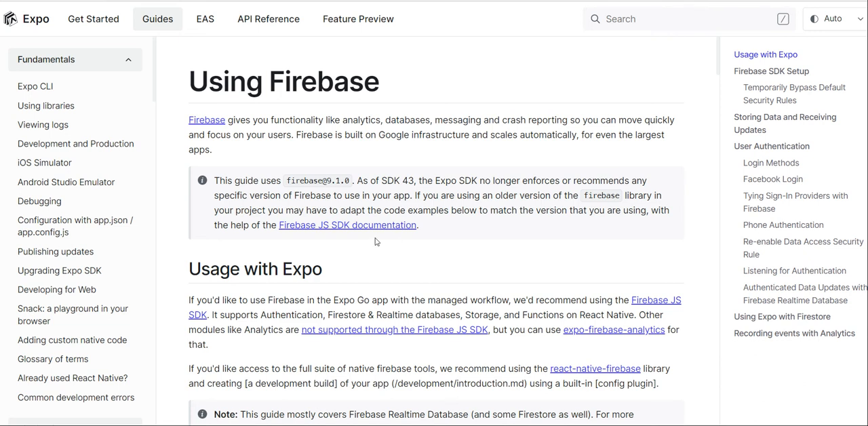
mouse_move(377, 242)
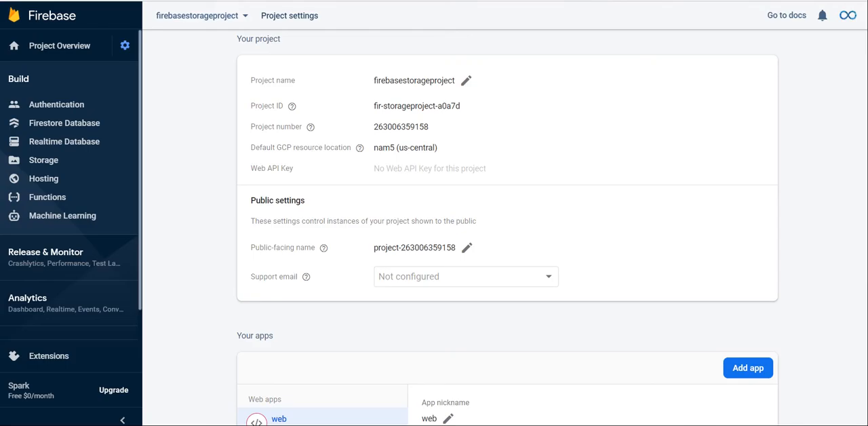
Copy the web app's firebaseConfig block from project settings.
scroll(up, 3)
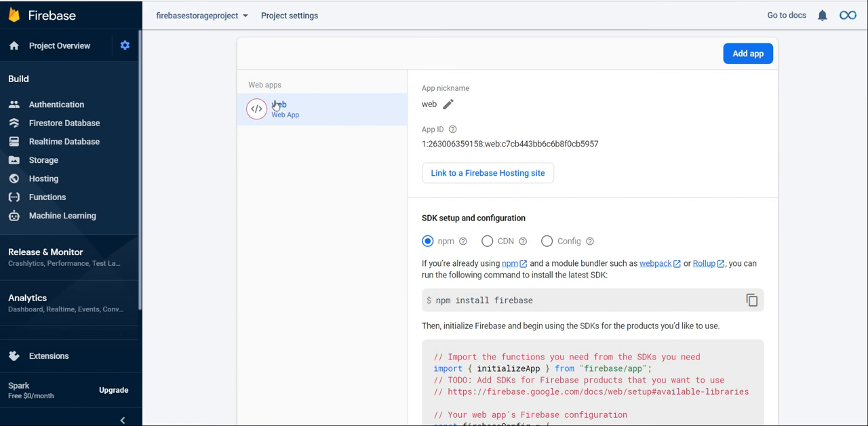
scroll(down, 3)
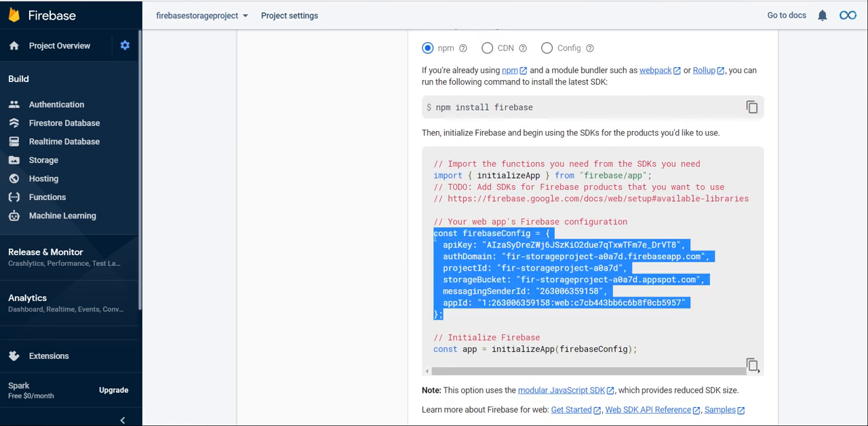
right_click(542, 241)
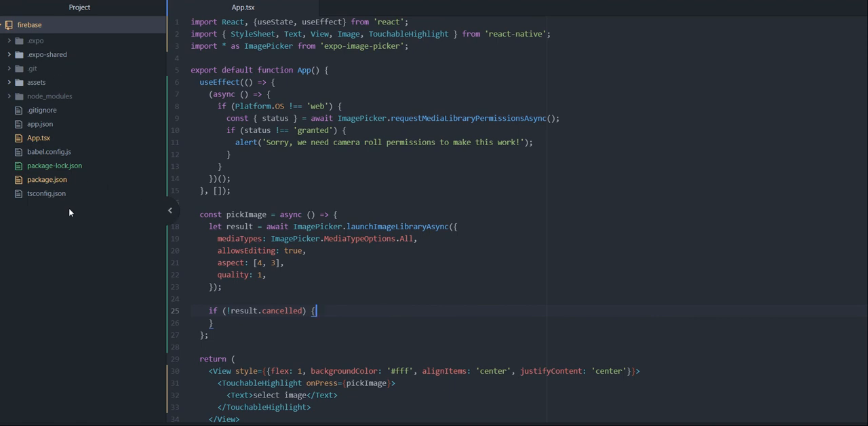
Add firebaseConfig.tsx with the pasted config prefixed by export default, then return to App.tsx.
right_click(28, 25)
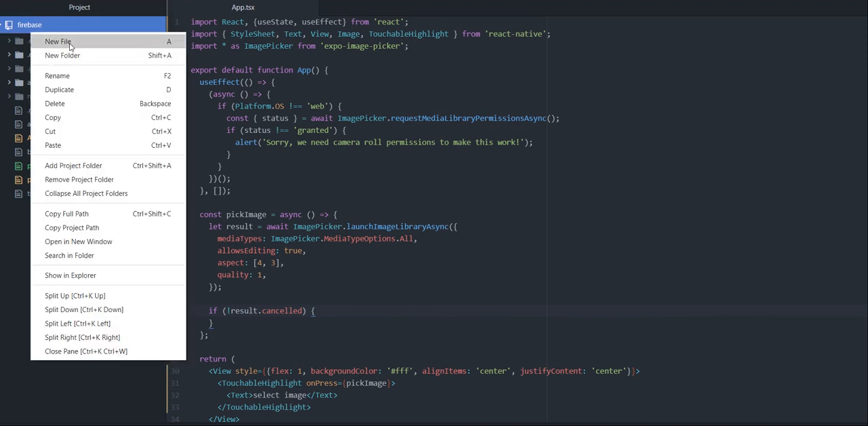
click(58, 41)
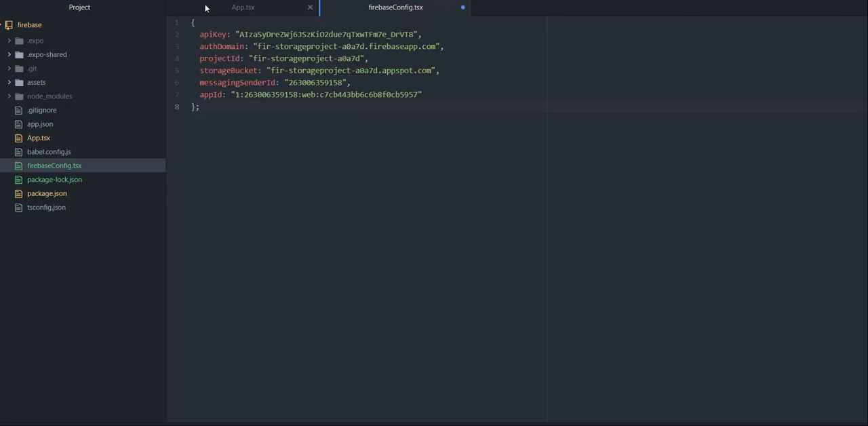
text(export)
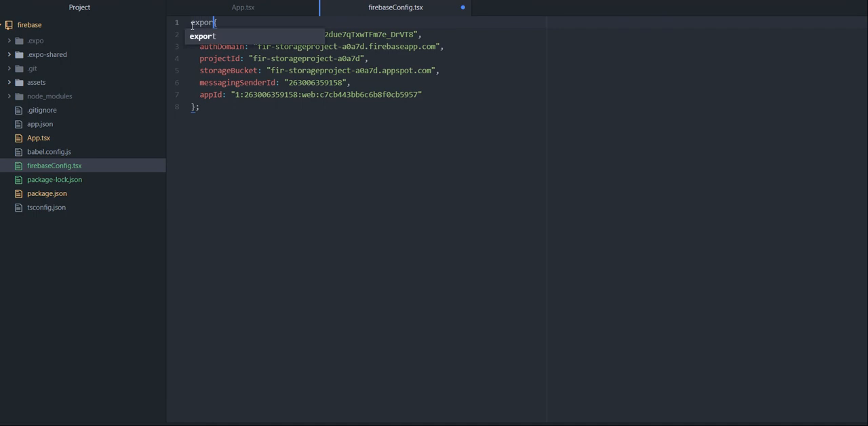
text(default)
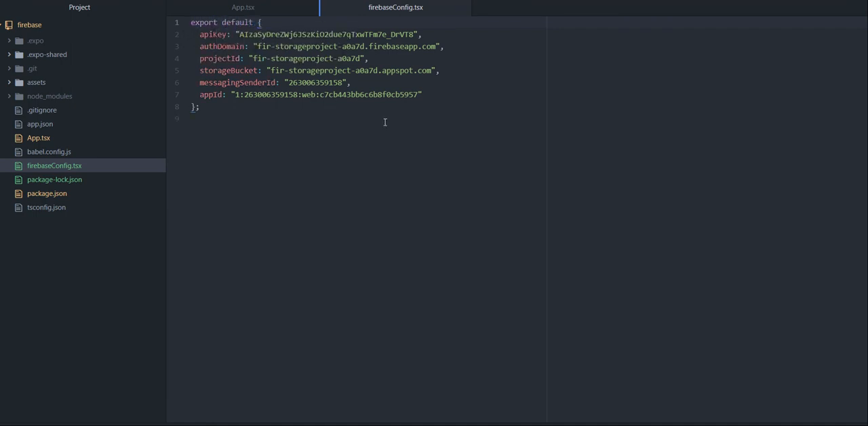
click(260, 23)
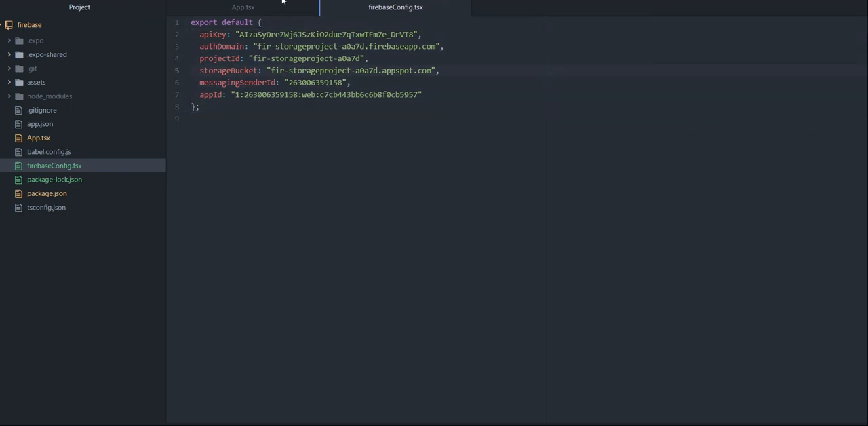
click(243, 8)
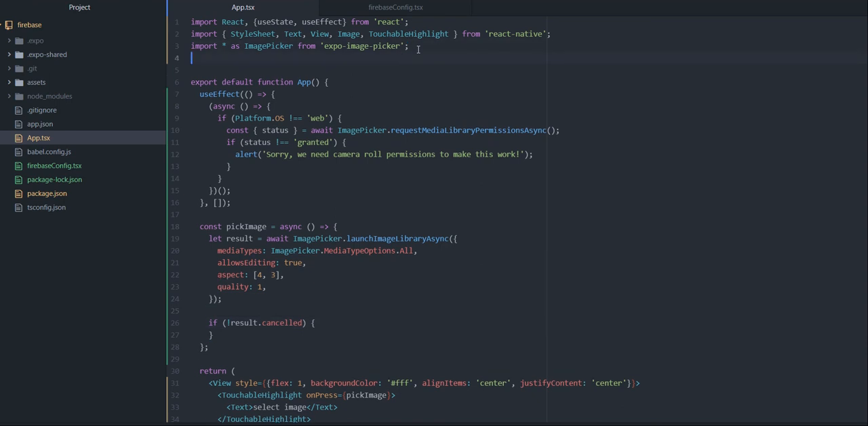
text(import firebaseConfig from)
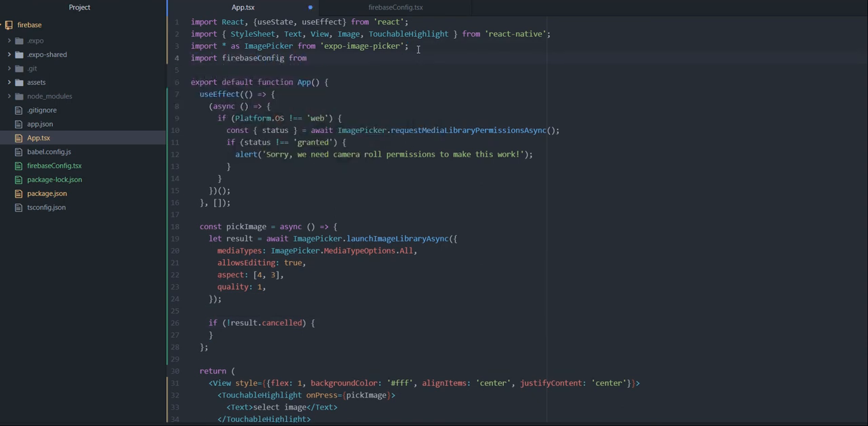
text('./firebase)
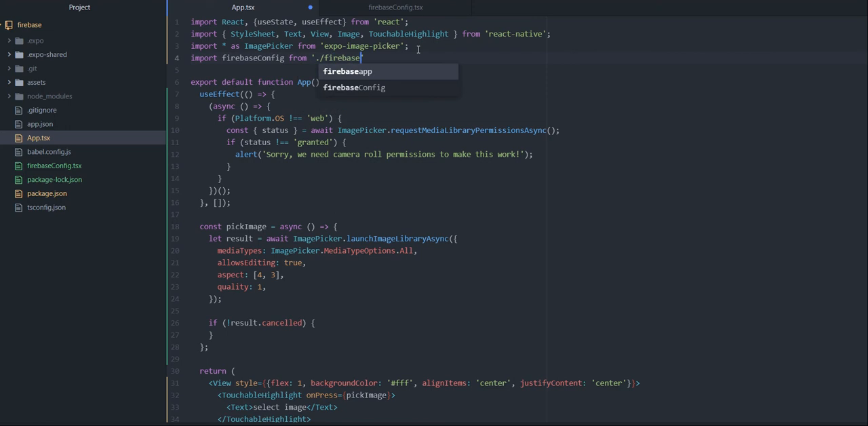
text(Config.tsx)
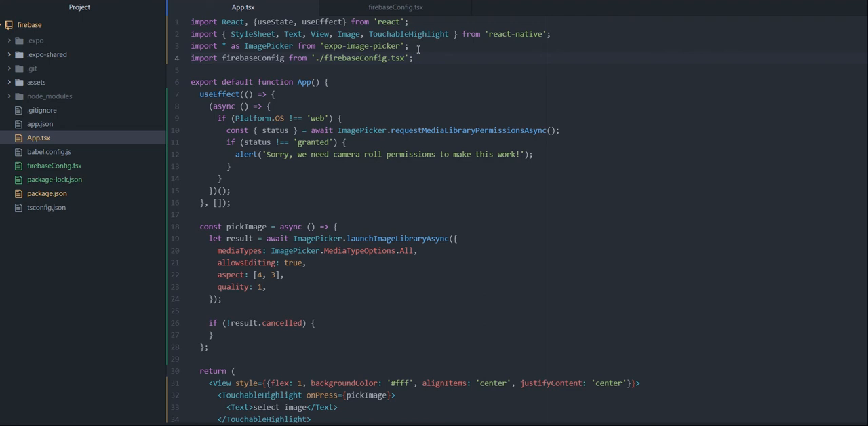
click(413, 58)
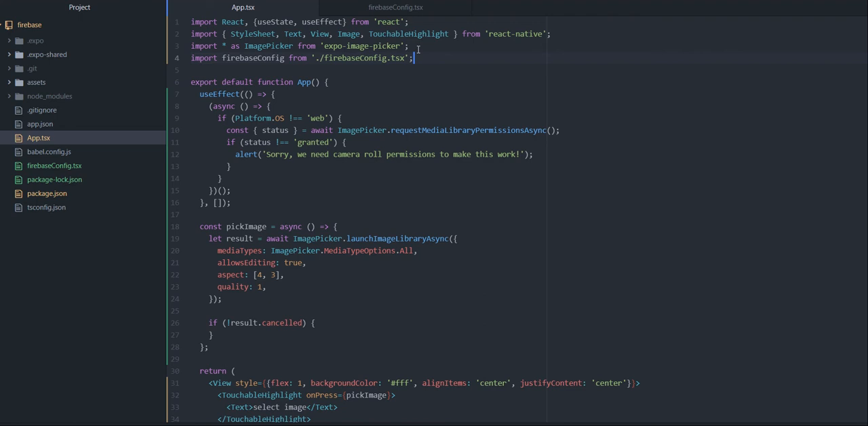
mouse_move(396, 7)
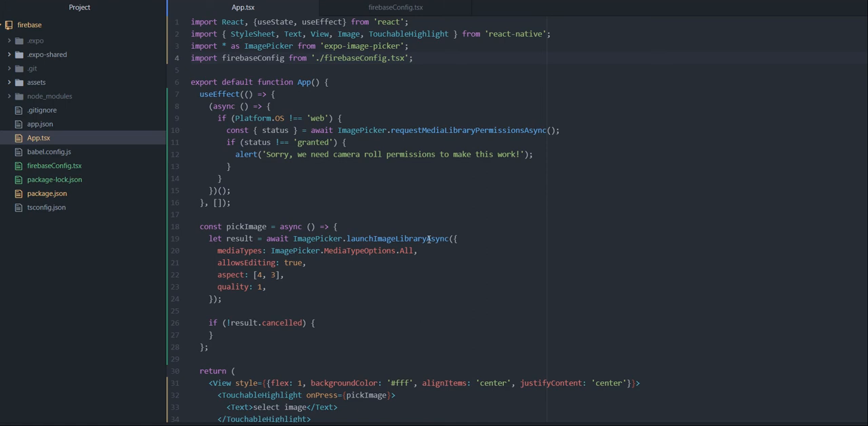
click(413, 58)
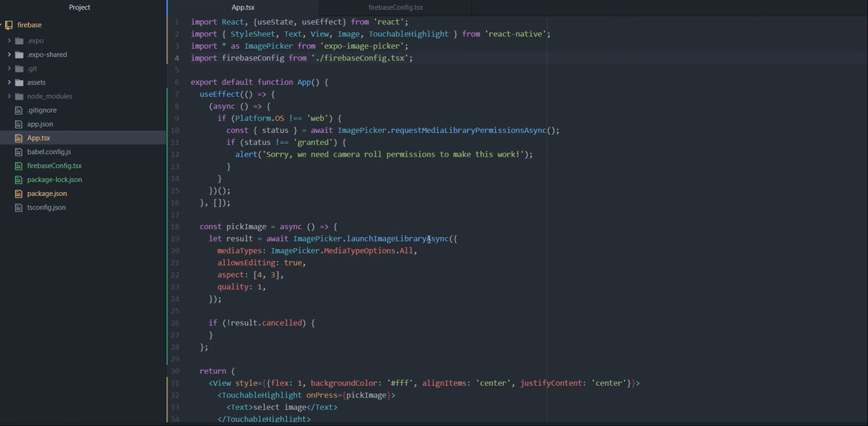
click(413, 57)
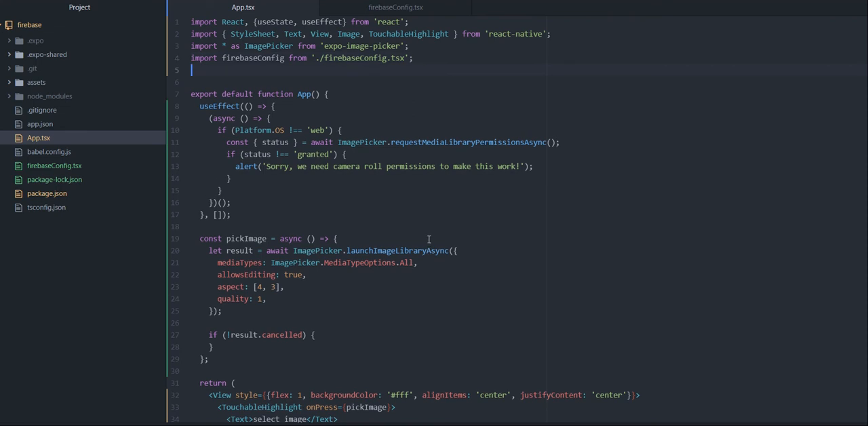
Add an //expo install firebase comment and import initializeApp from 'firebase/app'.
text(//expo inst)
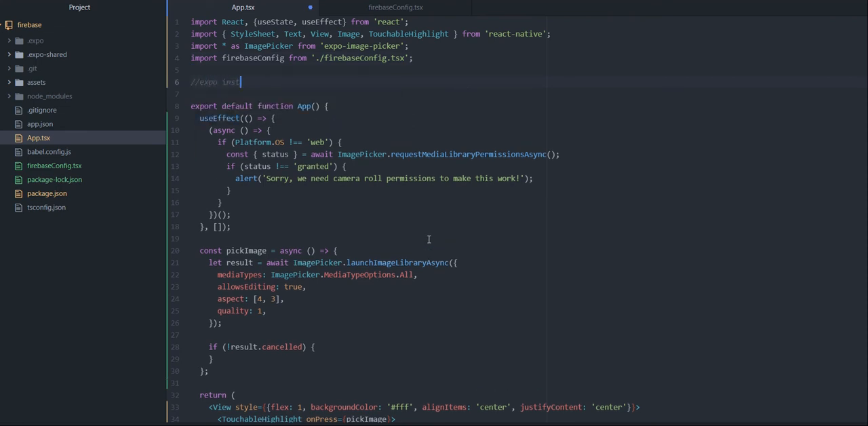
text(install firebase)
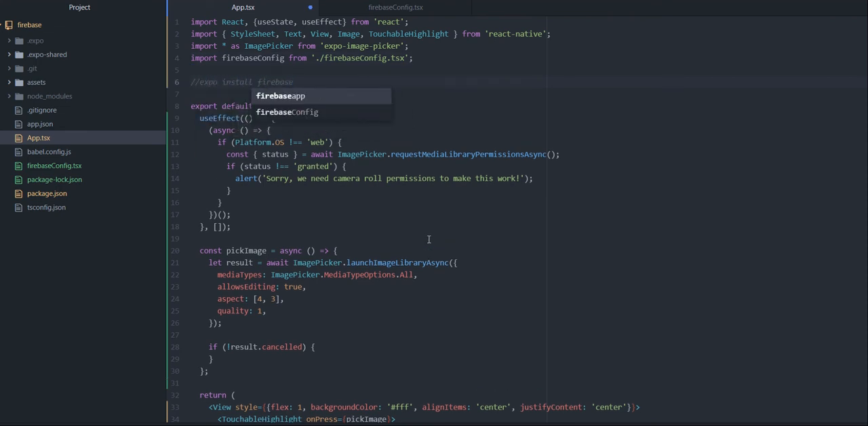
key(Escape)
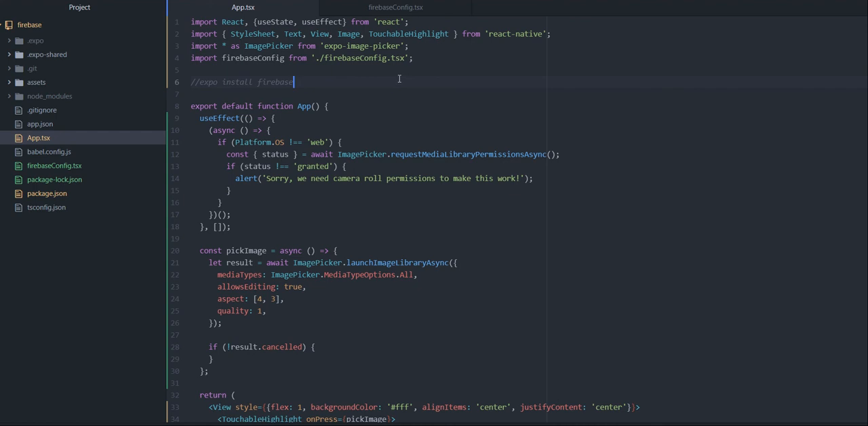
key(Enter)
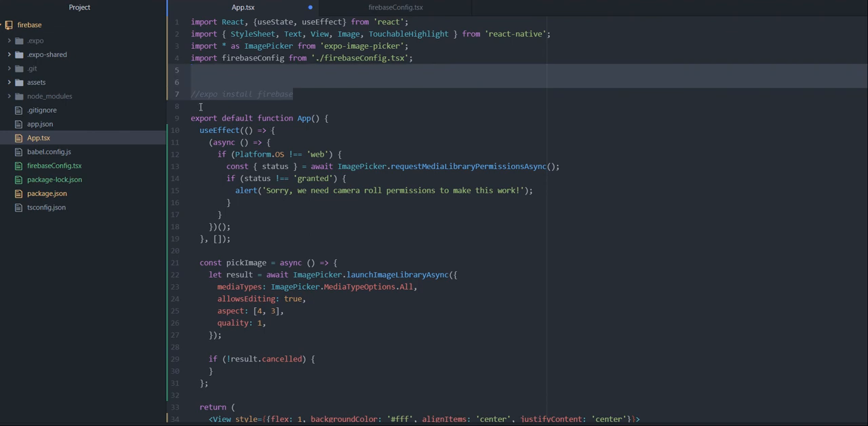
text(import { initialize)
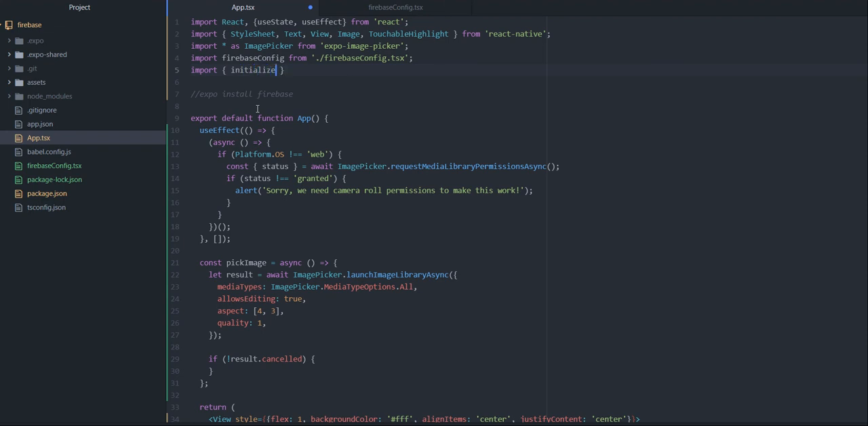
text(App } from 'firebase/app';)
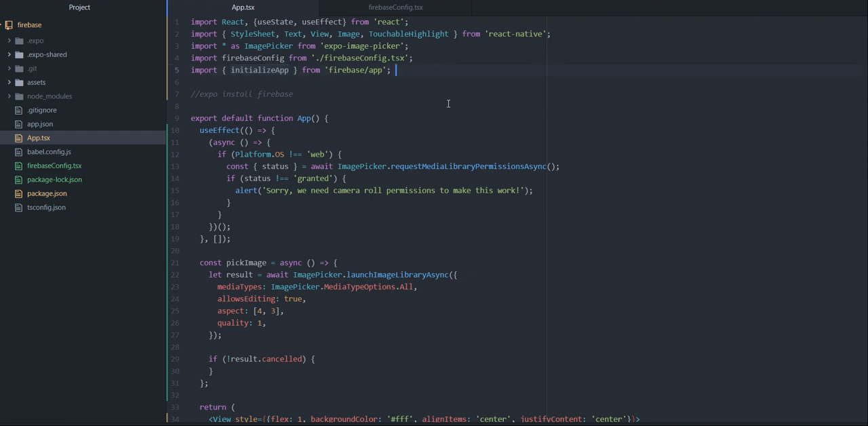
Import getStorage, ref and uploadBytes from 'firebase/storage' with a comment.
text(//validate)
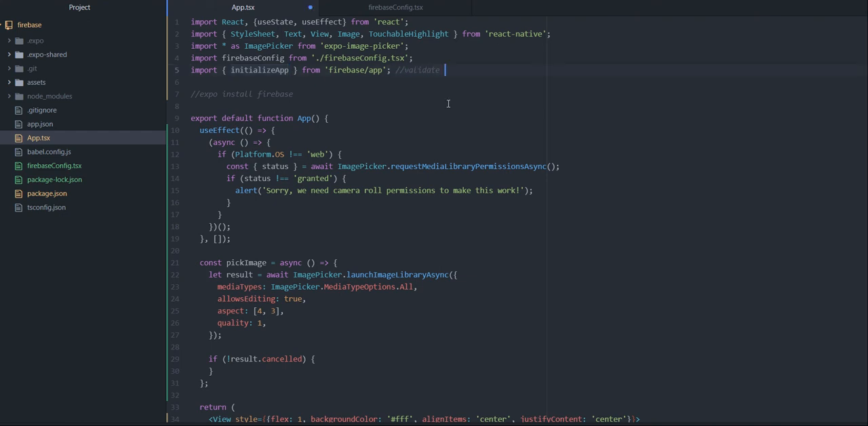
text(import { })
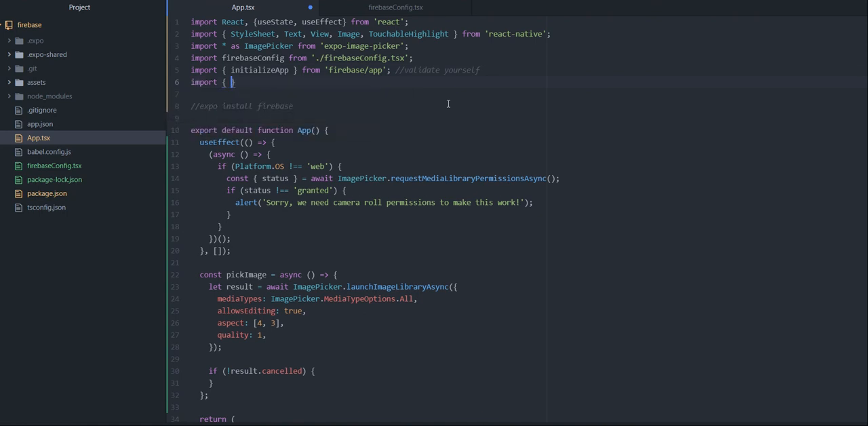
text(getStorage, ref,)
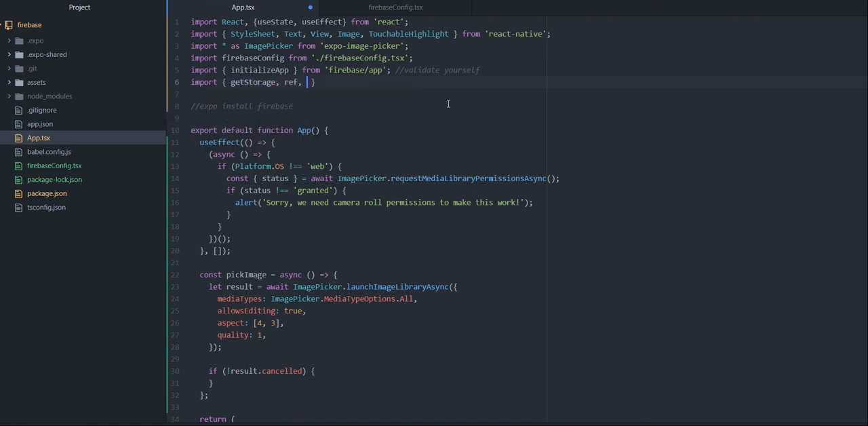
text(uploadBytes)
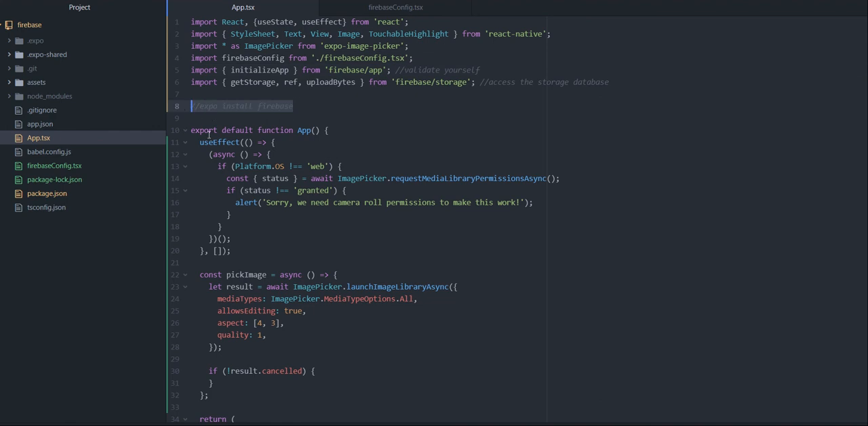
Replace the install comment with initializeApp(firebaseConfig); after checking firebaseConfig.tsx.
text(initializeApp())
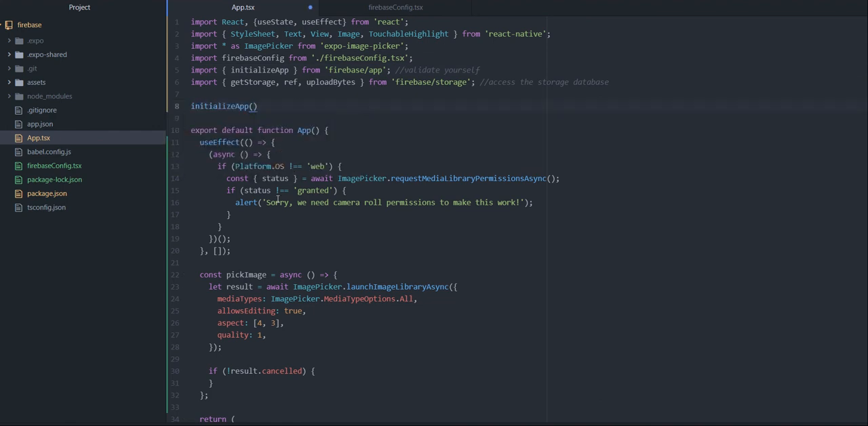
text(fireb)
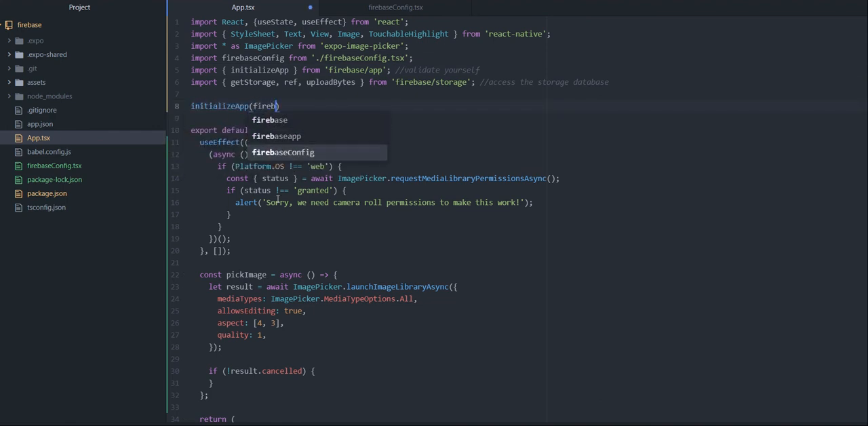
click(396, 8)
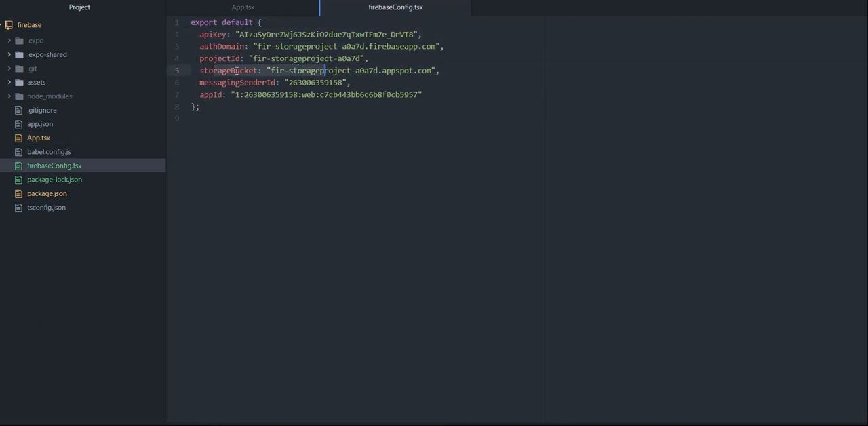
click(259, 118)
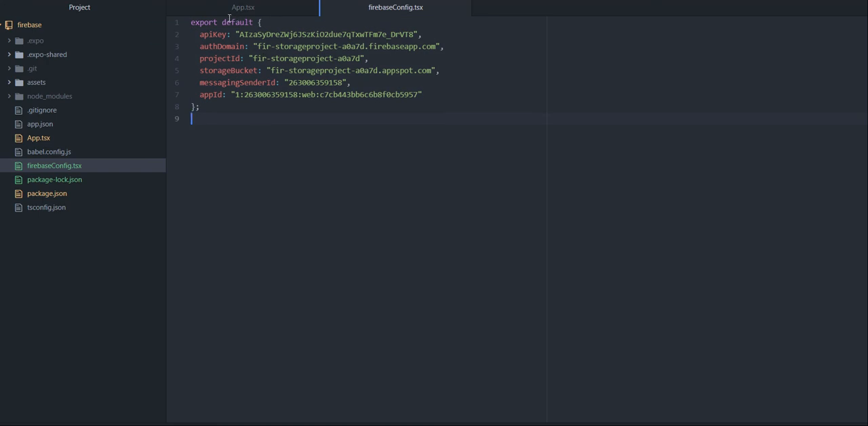
click(243, 7)
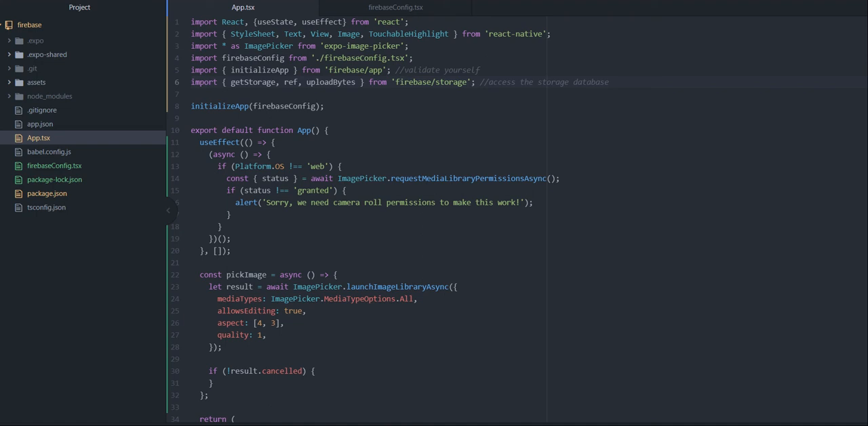
click(395, 8)
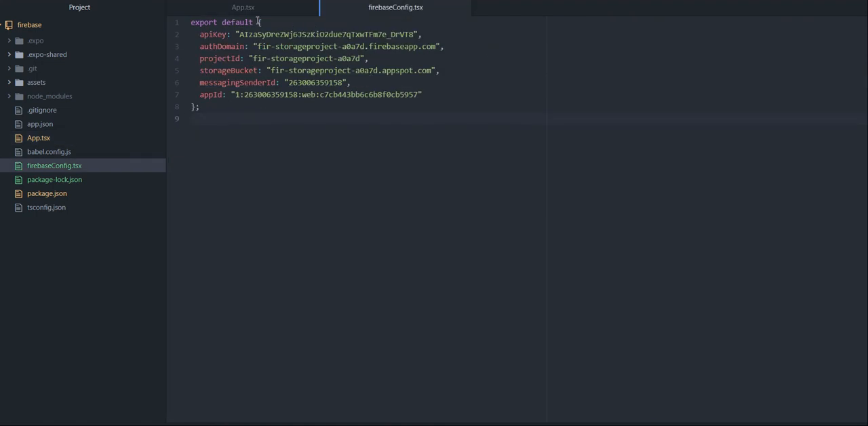
click(242, 7)
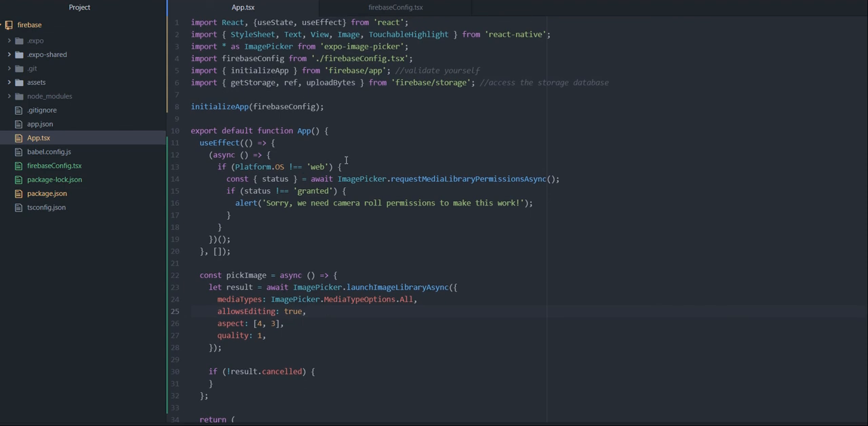
click(325, 107)
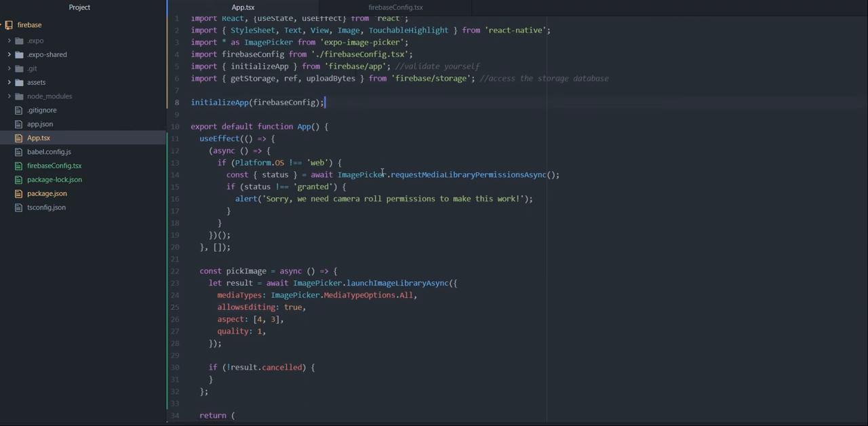
Scroll to pickImage and open a blank line inside if (!result.cancelled).
scroll(down, 3)
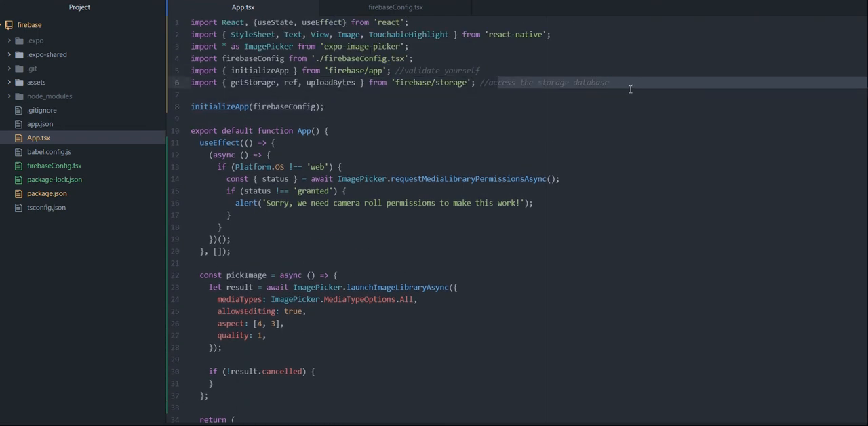
scroll(down, 3)
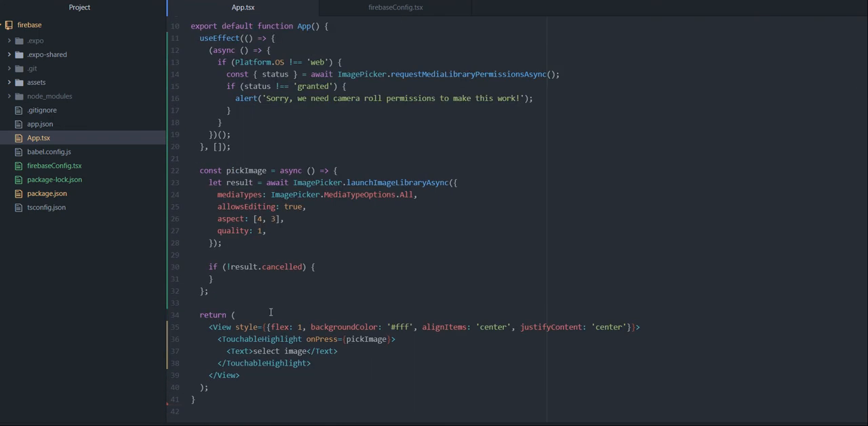
scroll(up, 3)
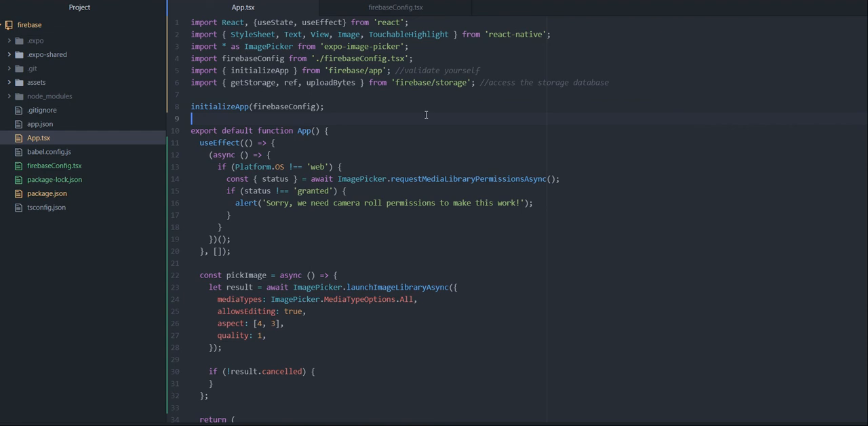
scroll(down, 3)
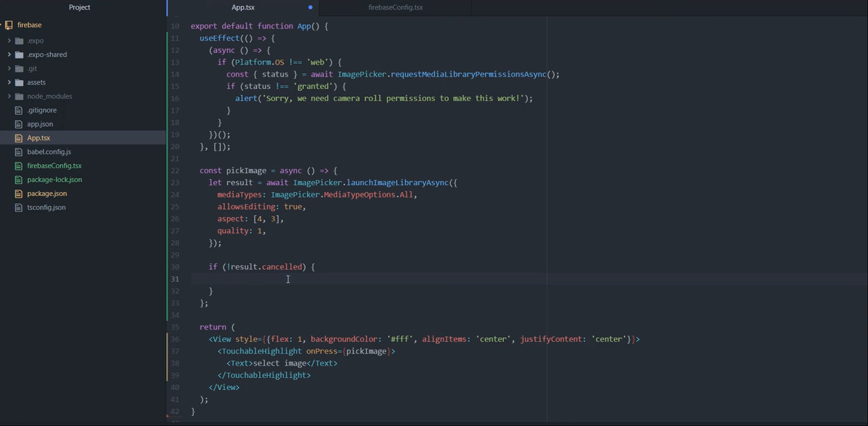
mouse_move(320, 289)
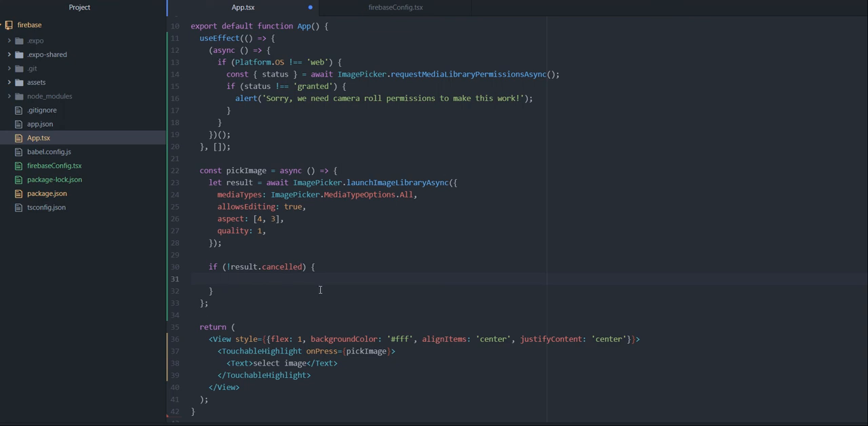
scroll(up, 3)
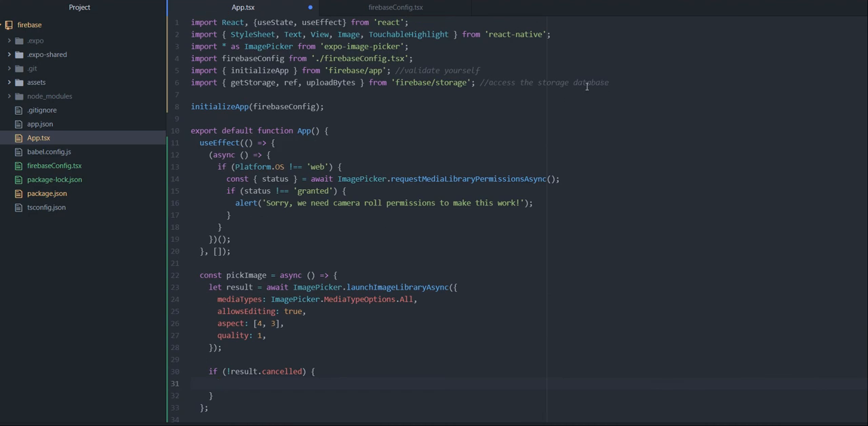
Add const storage = getStorage(); inside the if (!result.cancelled) block.
text(c)
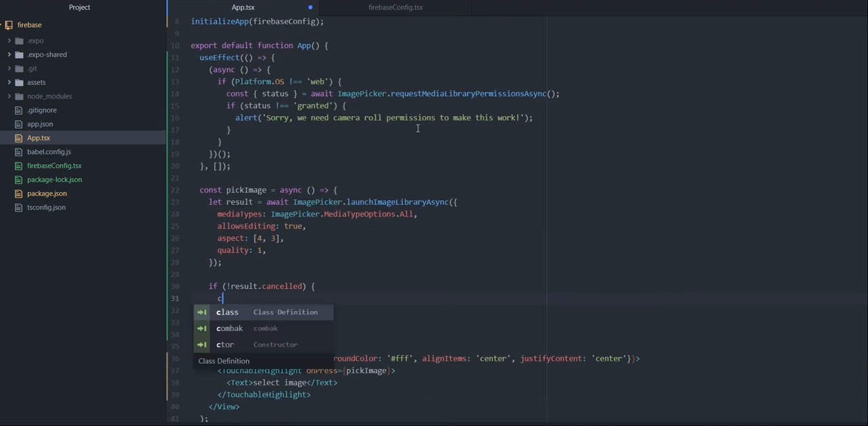
text(onst storage = getStorage()
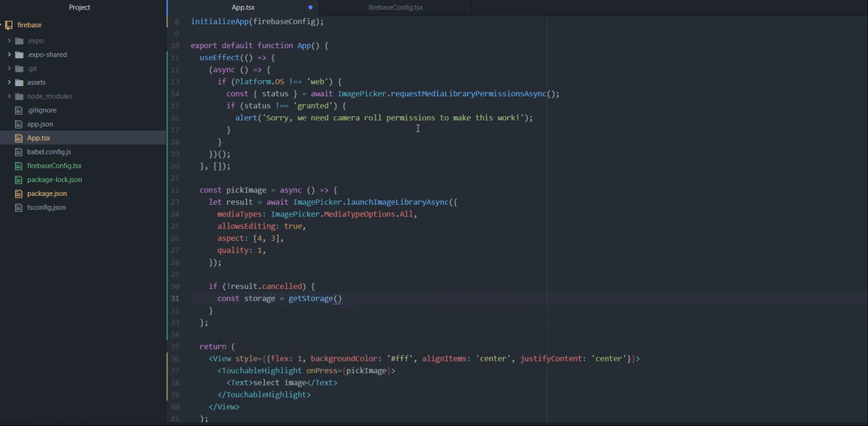
click(342, 298)
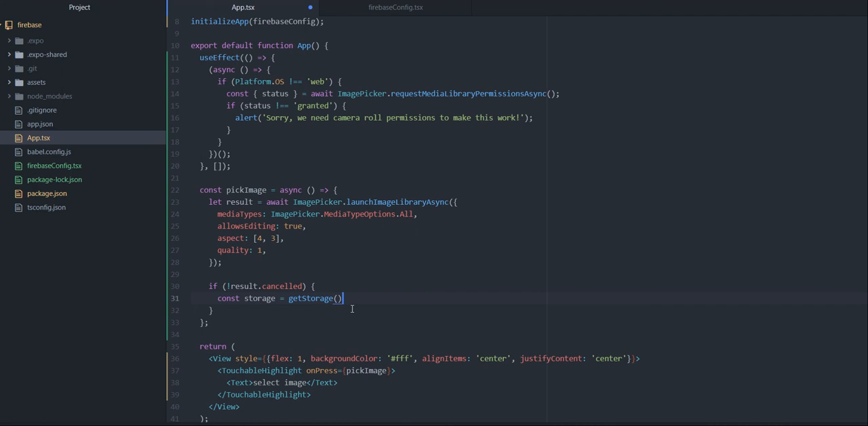
text(;)
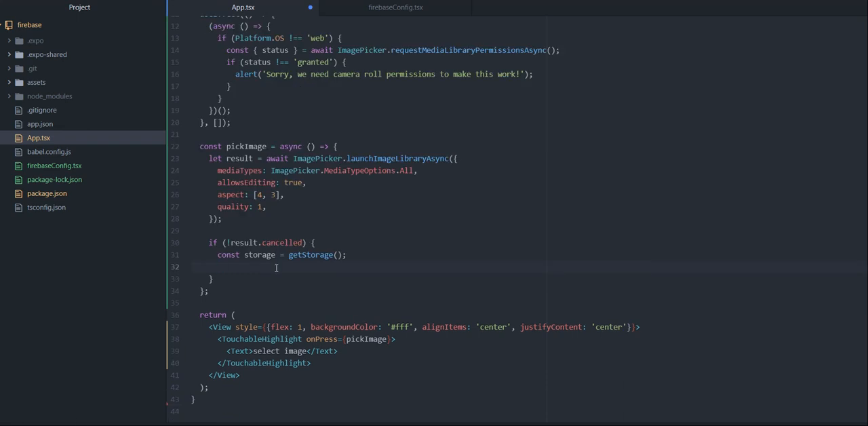
Write const ref = ref(storage, 'image.jpg'); below the storage line.
text(const ref = ref()
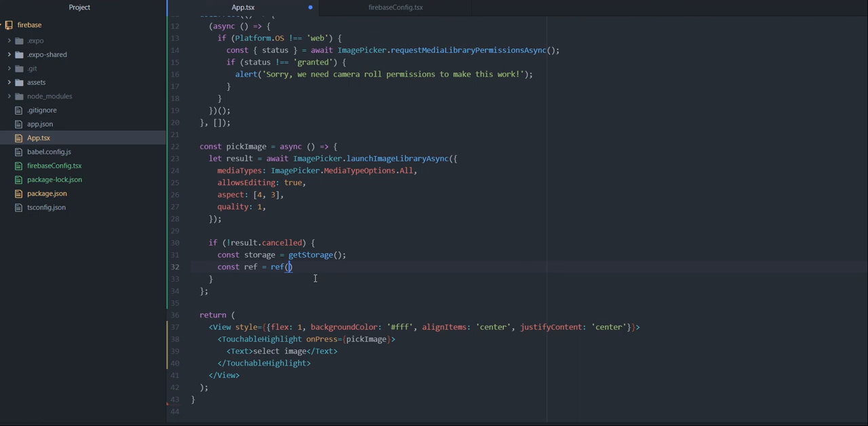
mouse_move(362, 300)
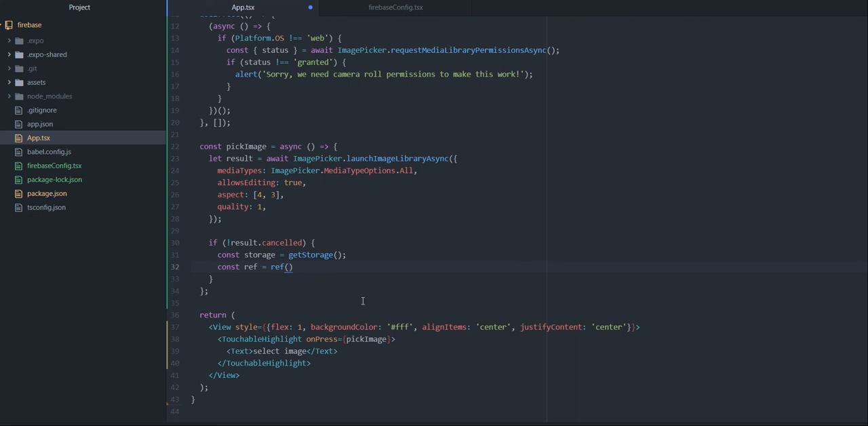
text(storage,)
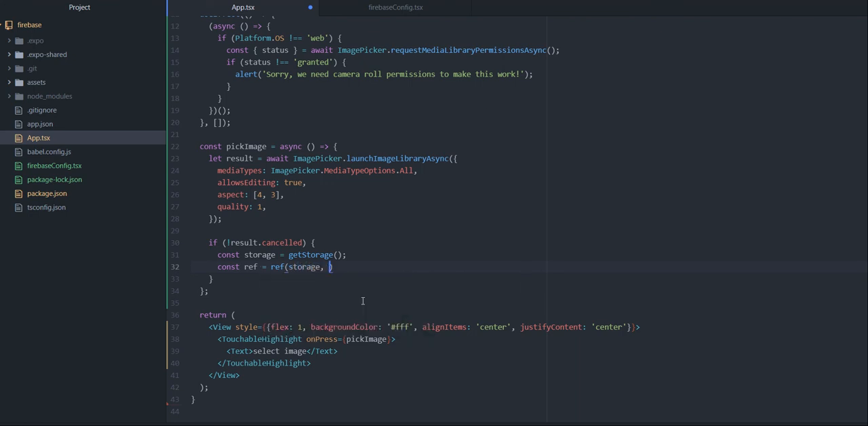
text('')
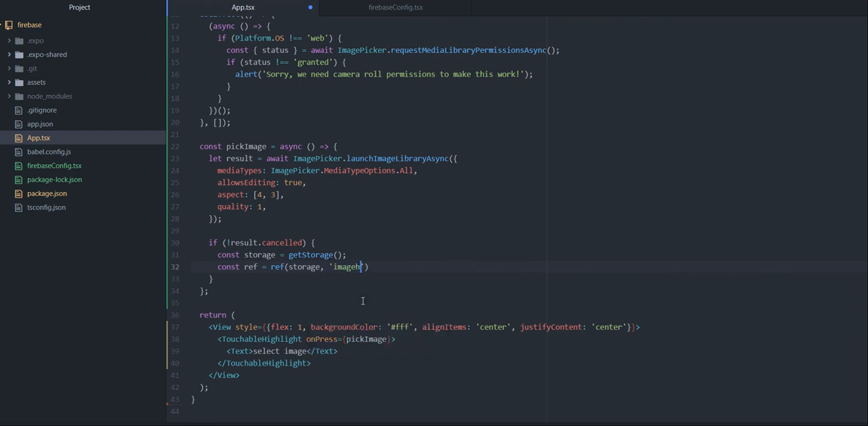
text(.jpg'))
click(533, 254)
text( //the storage itself)
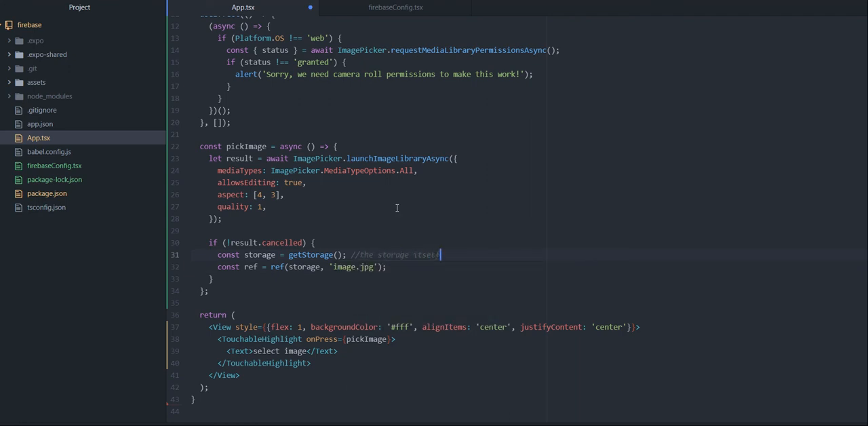
Comment how the file is addressed inside the storage, then start a new line.
text(//howt h)
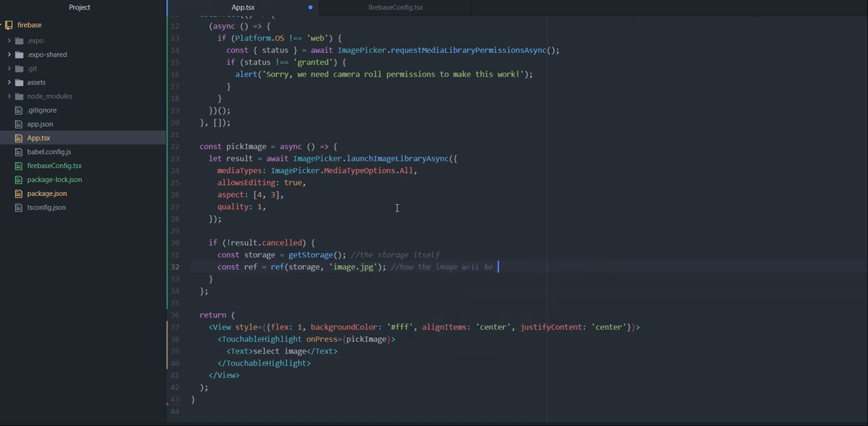
text(addressed)
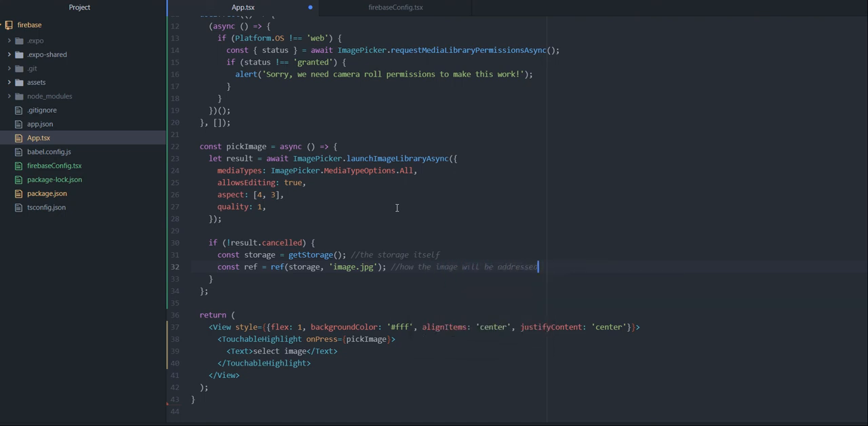
text(inside the storage)
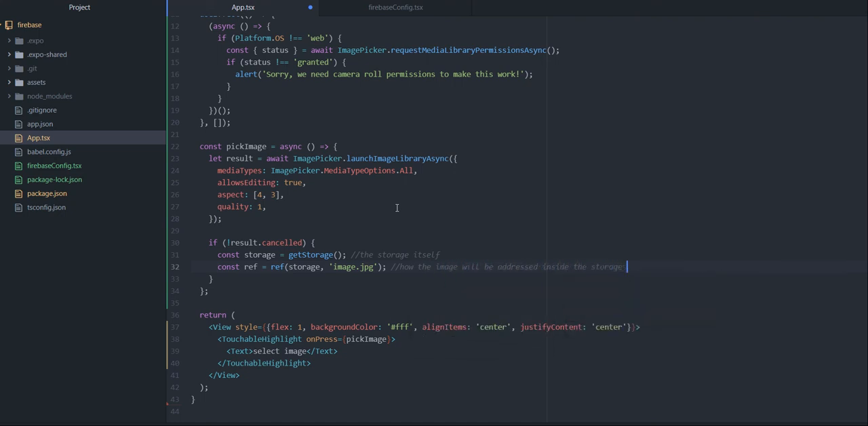
key(enter)
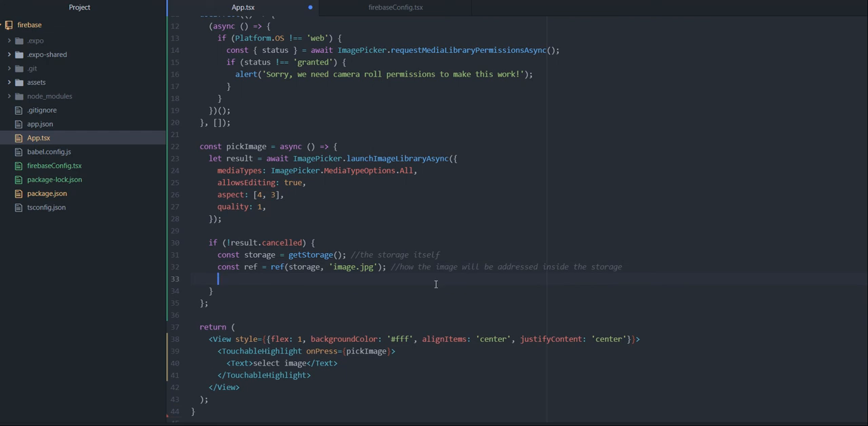
Add await uploadBytes(ref, result.uri); with an //upload images comment.
scroll(up, 3)
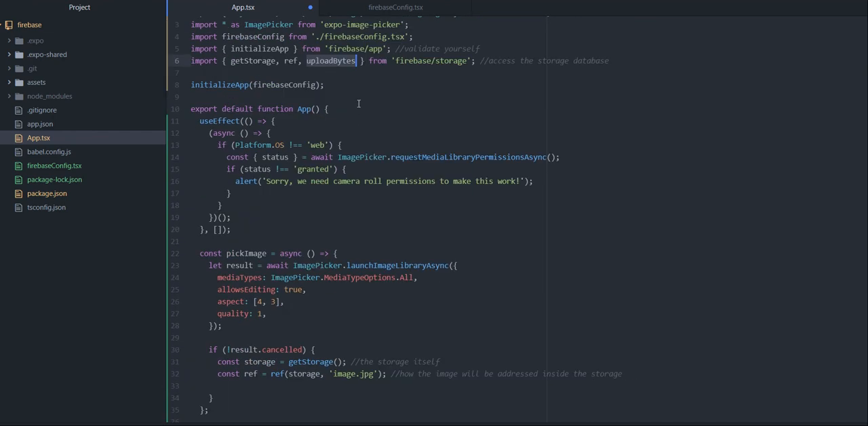
scroll(down, 3)
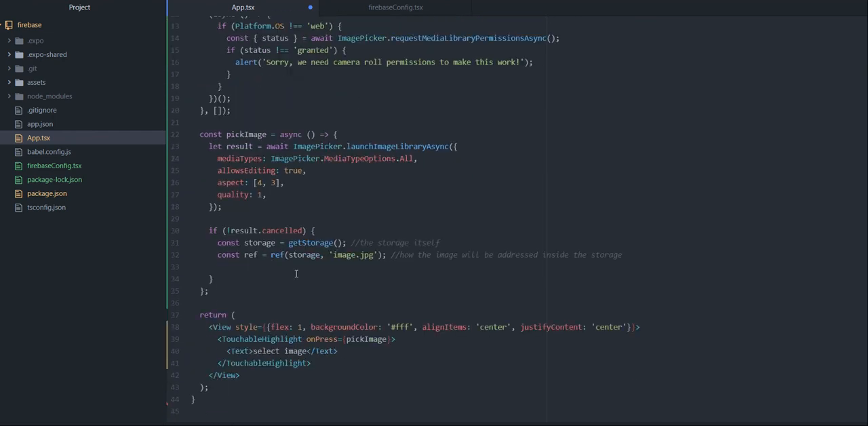
text(updat)
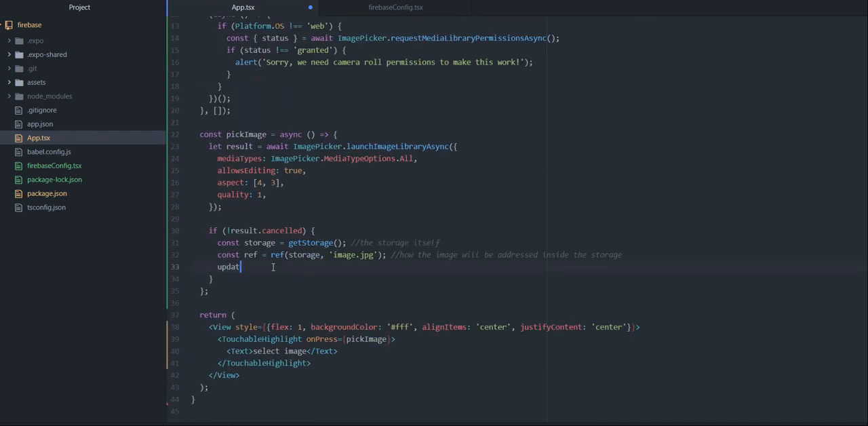
text(uploadBytes()
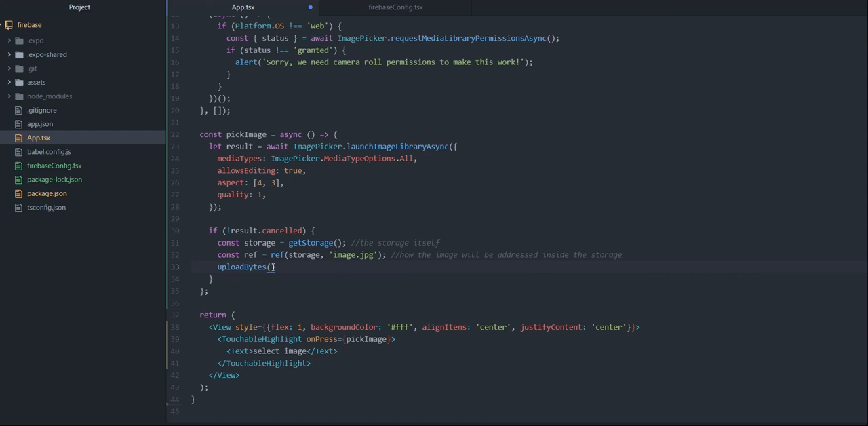
text(ref,)
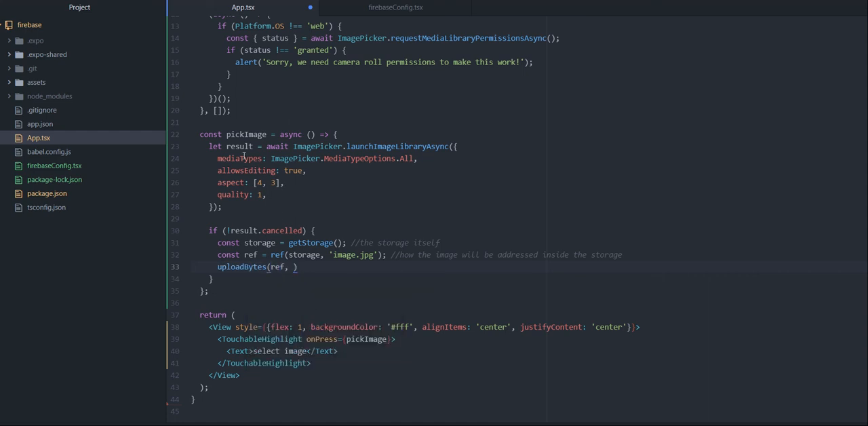
text(result.uri);)
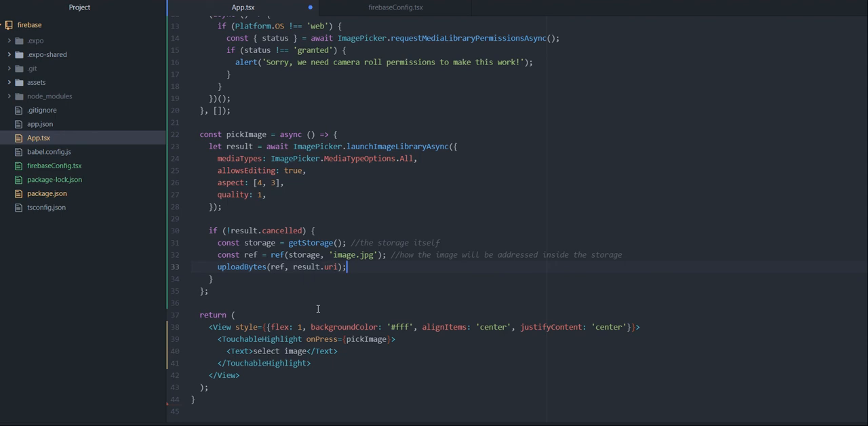
text(//upload images)
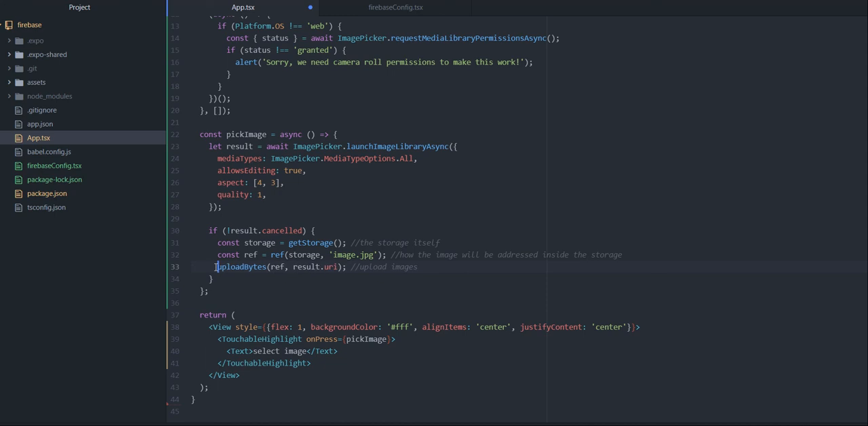
text(await)
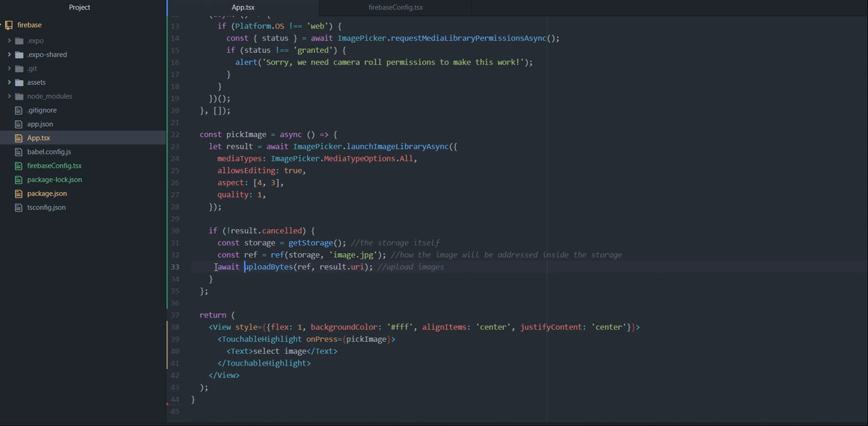
mouse_move(325, 180)
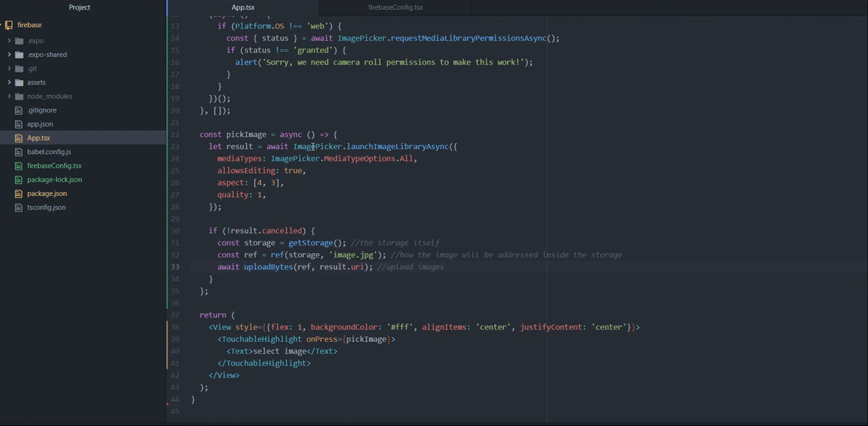
click(244, 266)
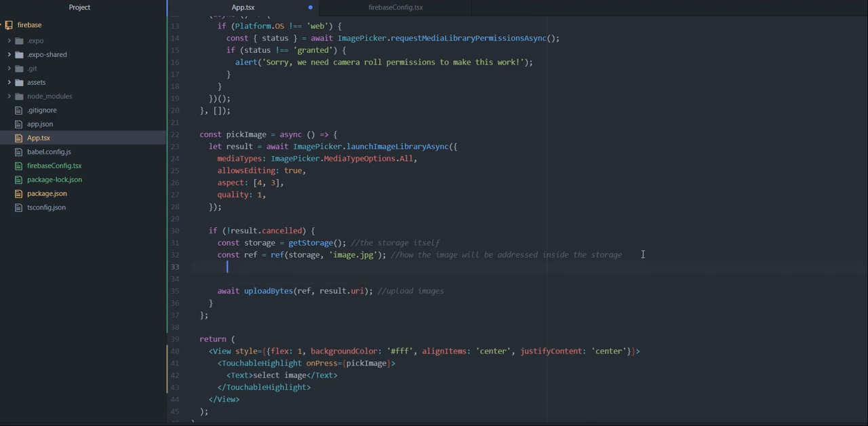
Add a //convert image to array of bytes comment and const img = await fetch(result.uri);.
text(//)
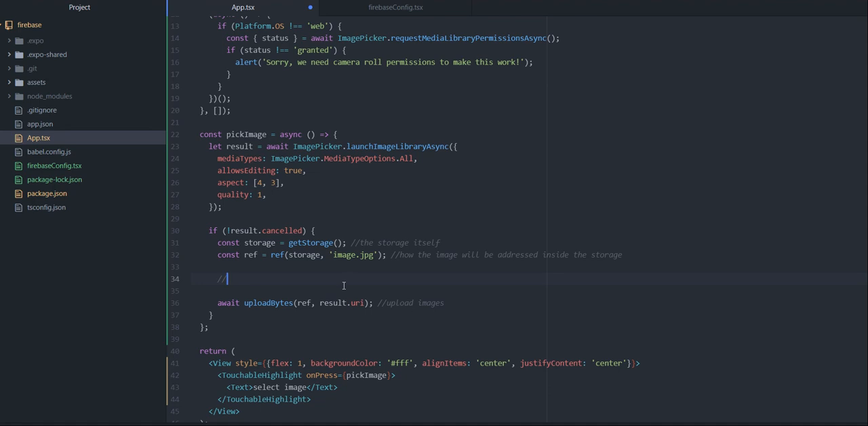
text(convert image to array of bytes)
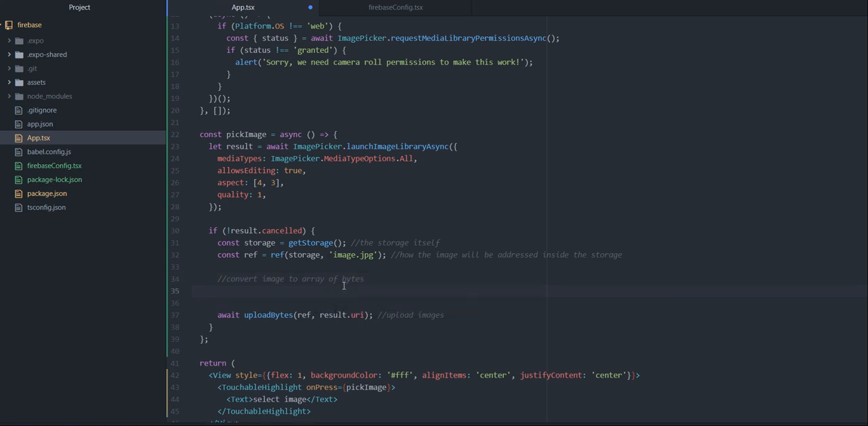
text(const)
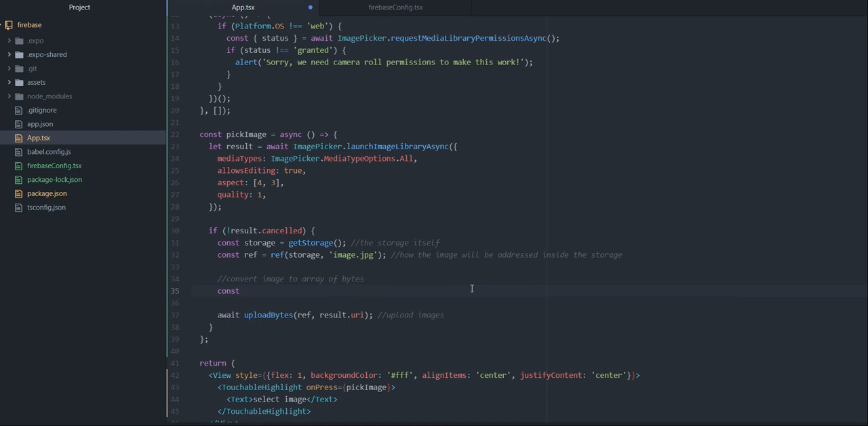
text(img =)
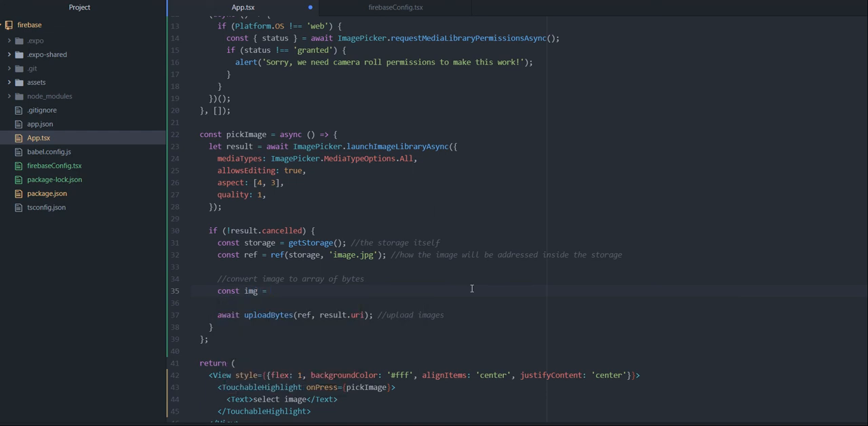
click(271, 291)
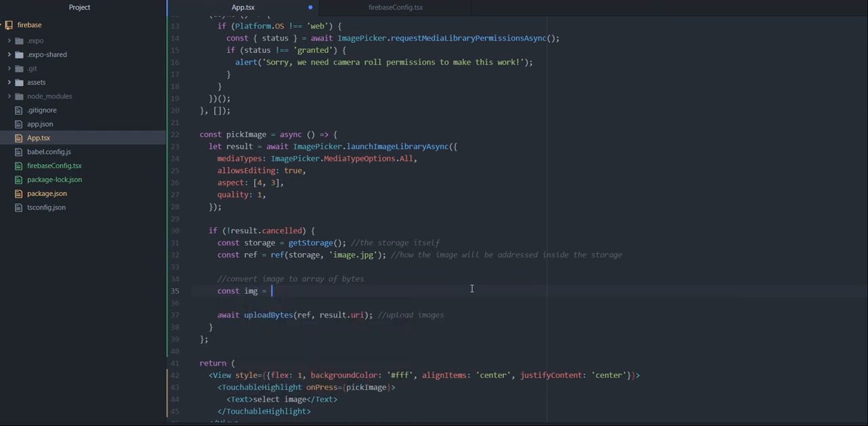
text(await fetch(result.uri);)
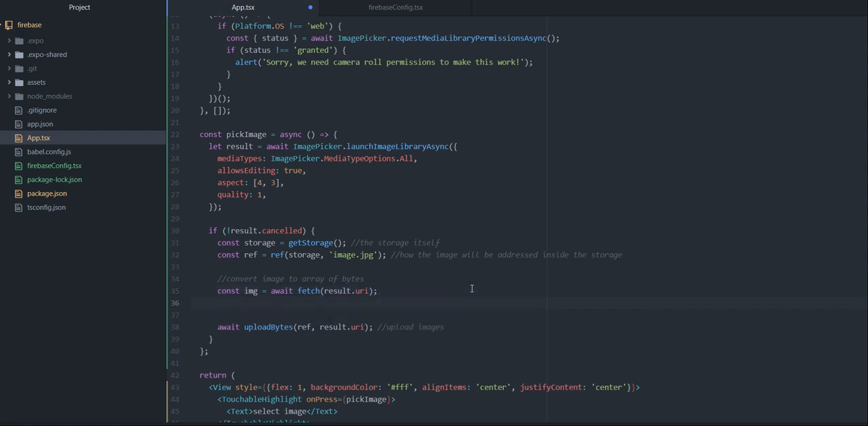
Add const bytes = await img.blob(); and pass bytes to uploadBytes instead of result.uri.
text(const bytes = a)
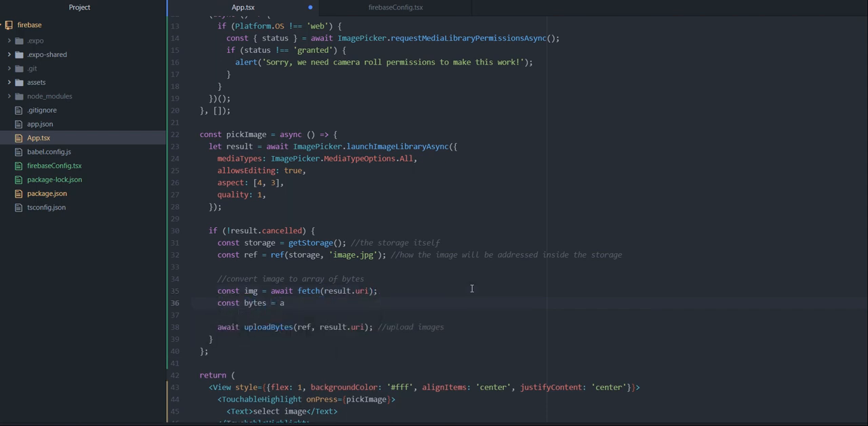
text(wait img.)
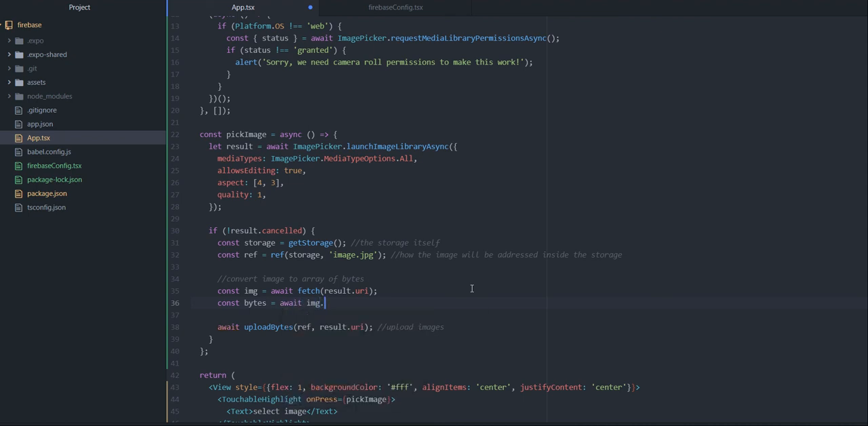
text(blob();)
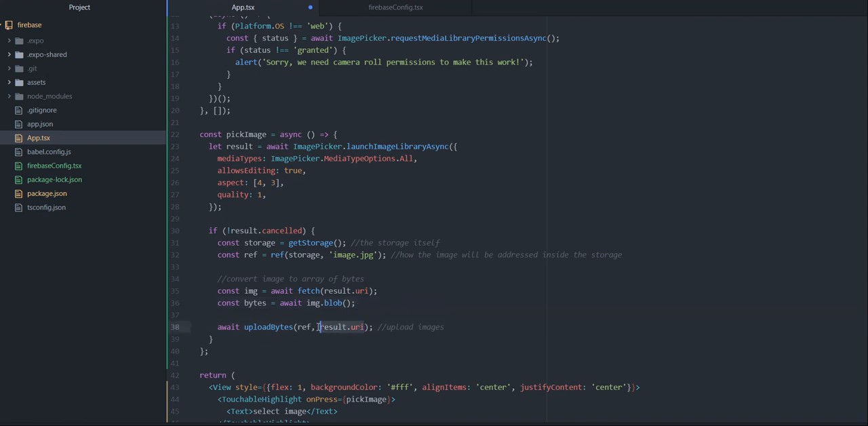
text(bytes)
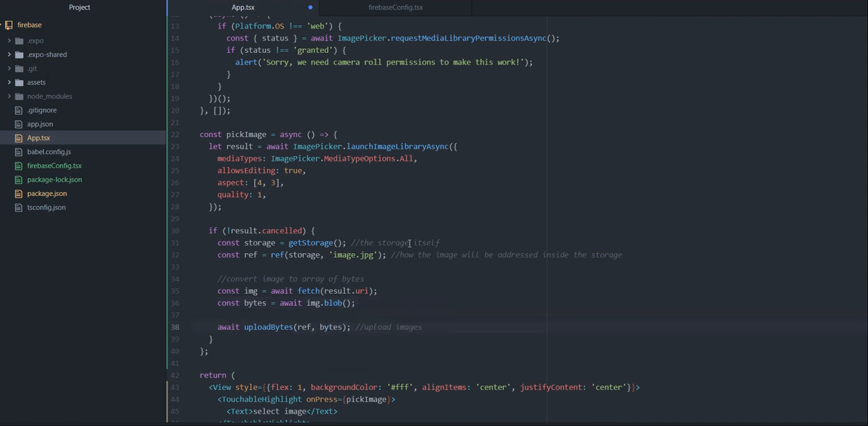
scroll(down, 3)
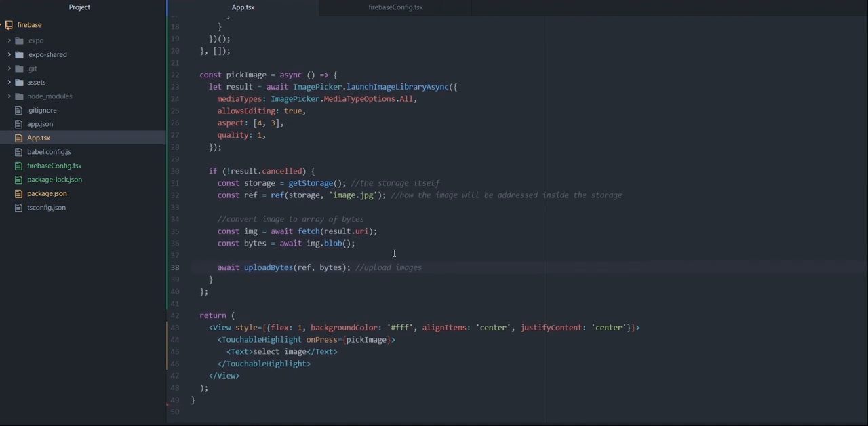
scroll(up, 3)
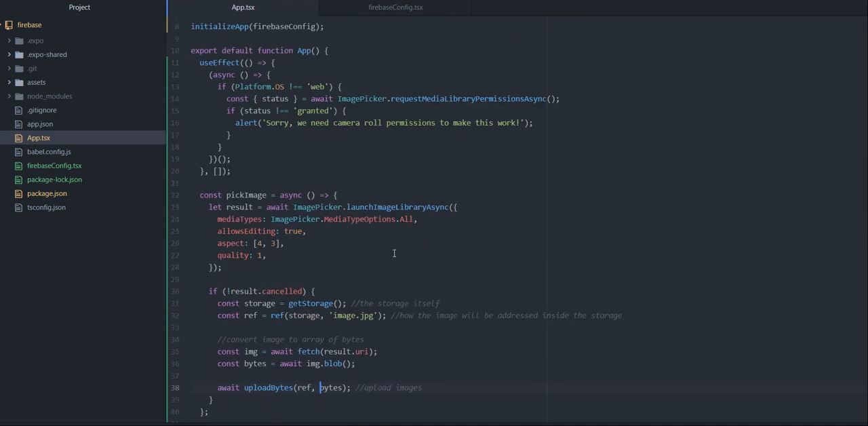
scroll(down, 3)
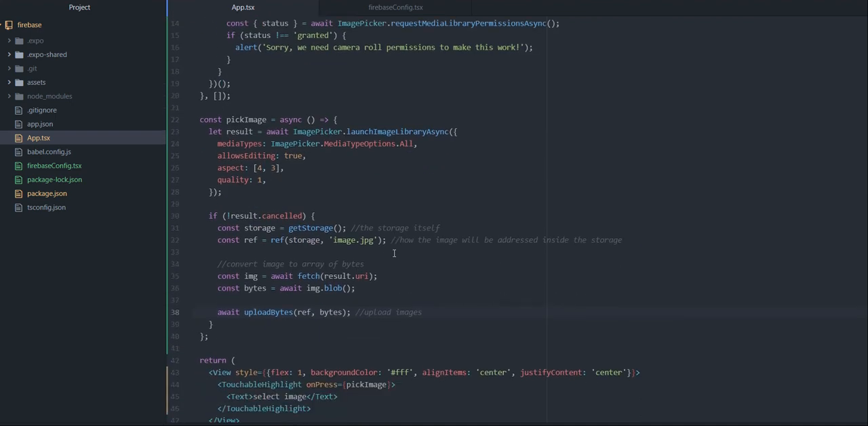